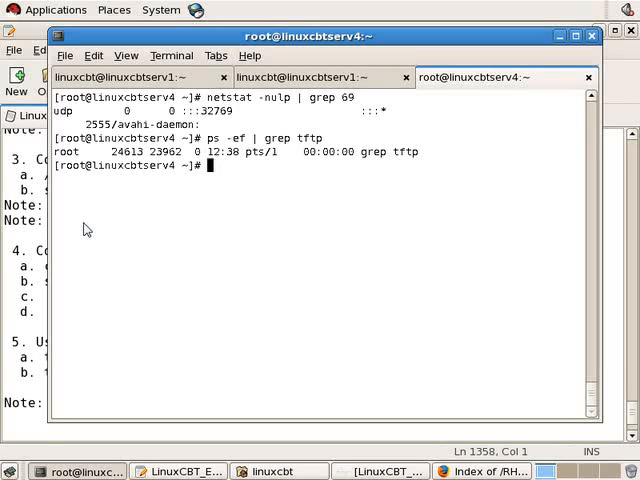
Bring the gedit notes window back to the front from the taskbar
{"action": "left_click", "coordinate": [176, 472]}
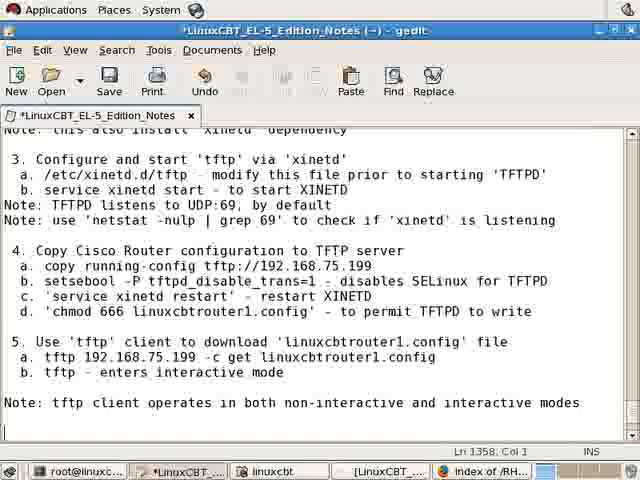
Add a '###Very Secure File Transfer Protocol Daemon' heading to the notes
{"action": "type", "text": "###Very"}
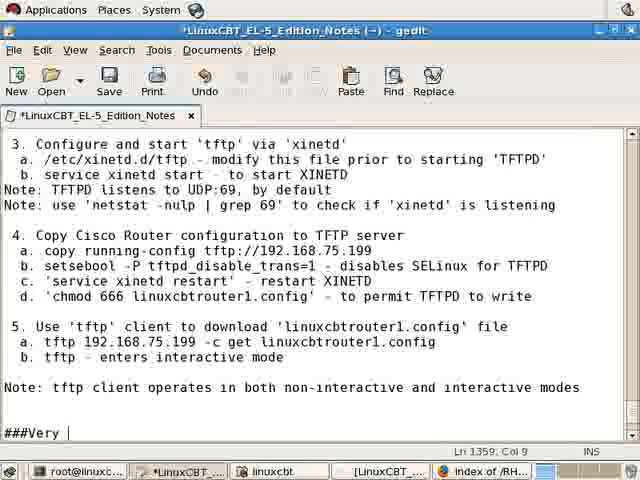
{"action": "type", "text": "Sec"}
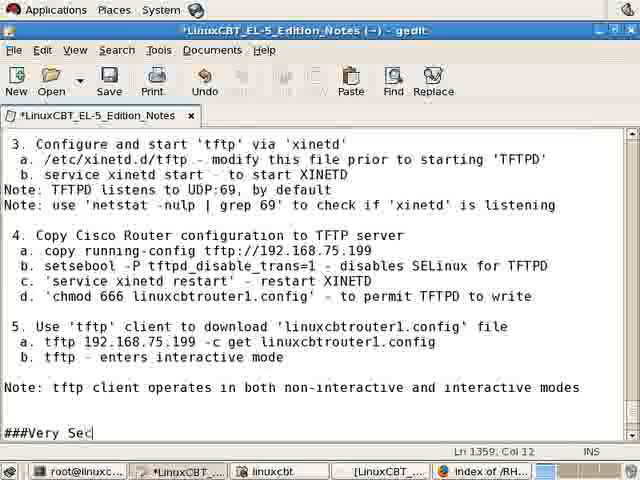
{"action": "type", "text": "ure"}
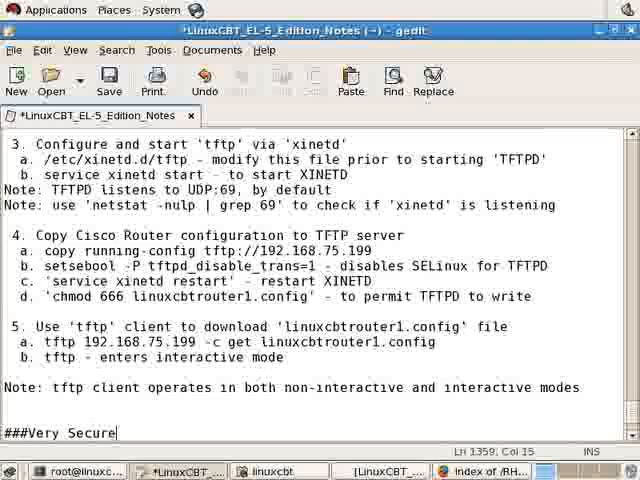
{"action": "type", "text": "Fi"}
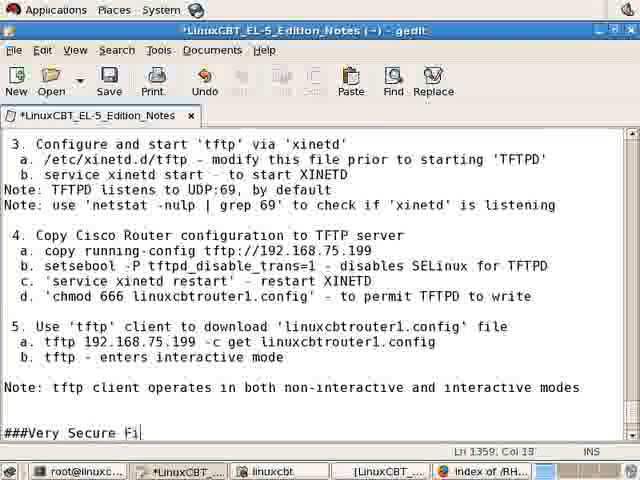
{"action": "type", "text": "le Transfer"}
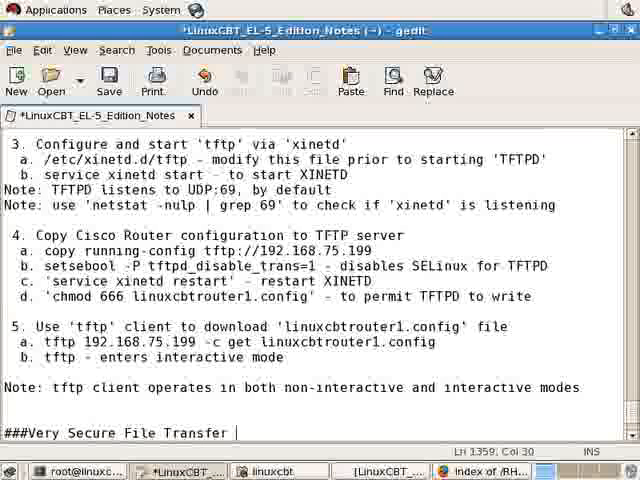
{"action": "type", "text": "Pro"}
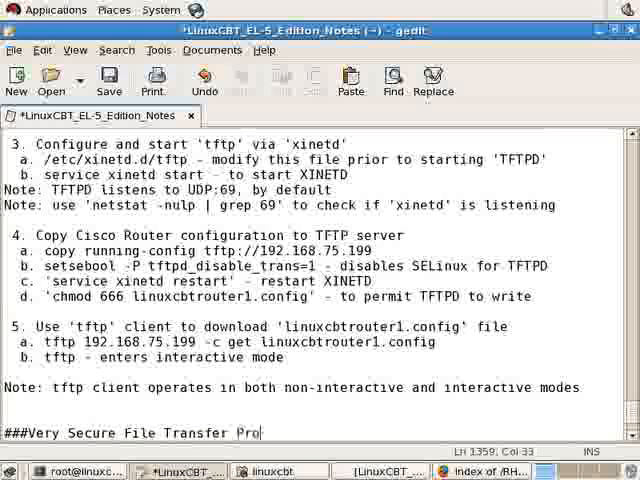
{"action": "type", "text": "tocol Daemon (VSFTPD"}
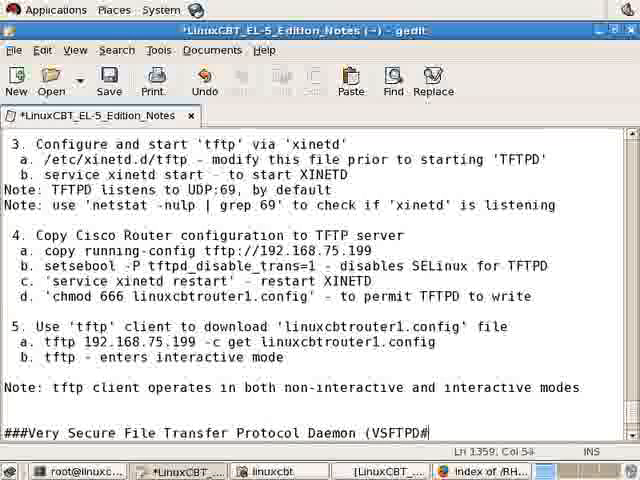
Write a Features list: FTPD, Chroot jails, and local-user auth
{"action": "type", "text": "##"}
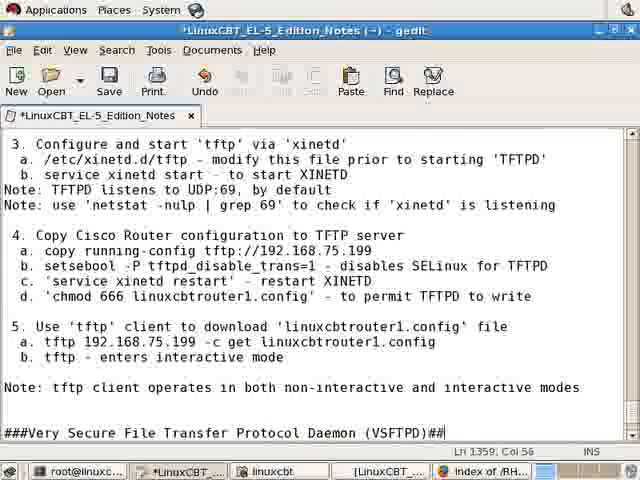
{"action": "type", "text": "Feature"}
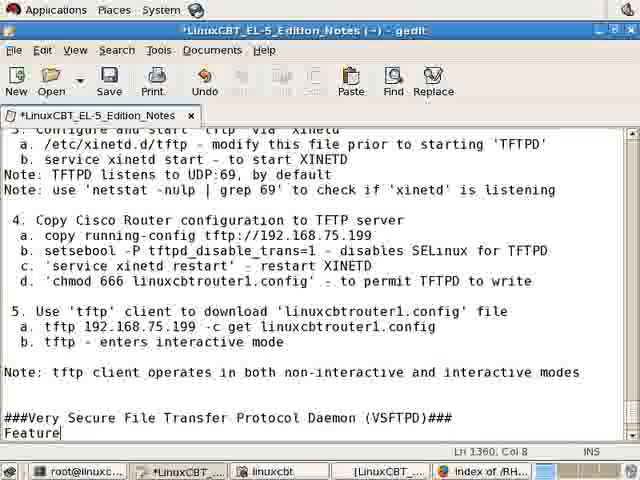
{"action": "type", "text": "s:"}
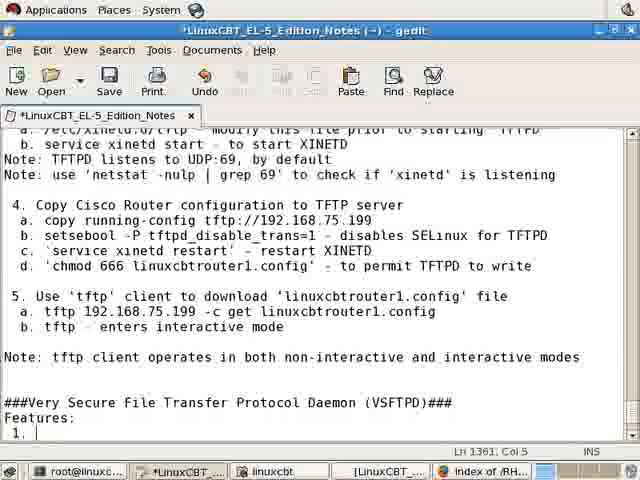
{"action": "type", "text": "FTPD"}
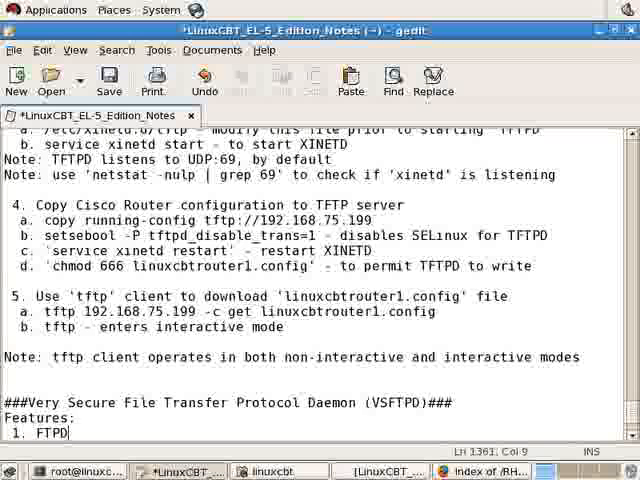
{"action": "scroll", "scroll_direction": "down", "scroll_amount": 3}
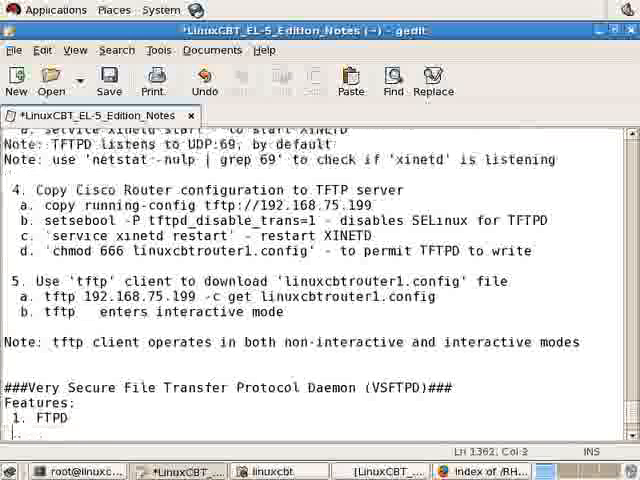
{"action": "type", "text": "2. Ch"}
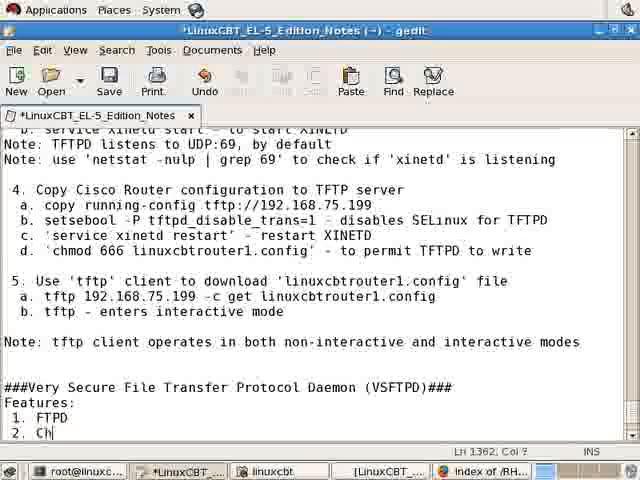
{"action": "type", "text": "hroot jails"}
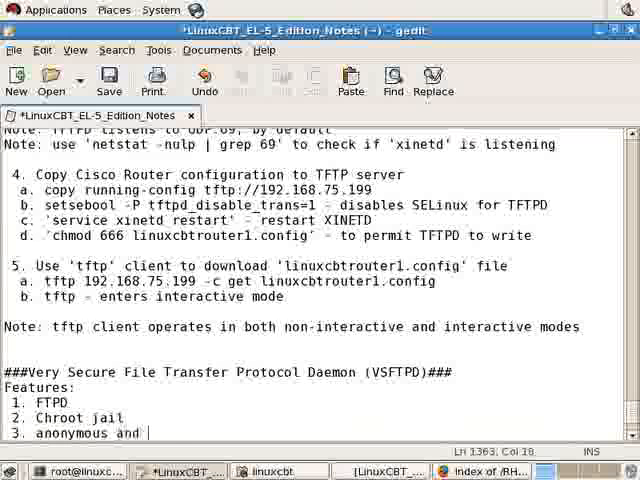
{"action": "type", "text": "loca"}
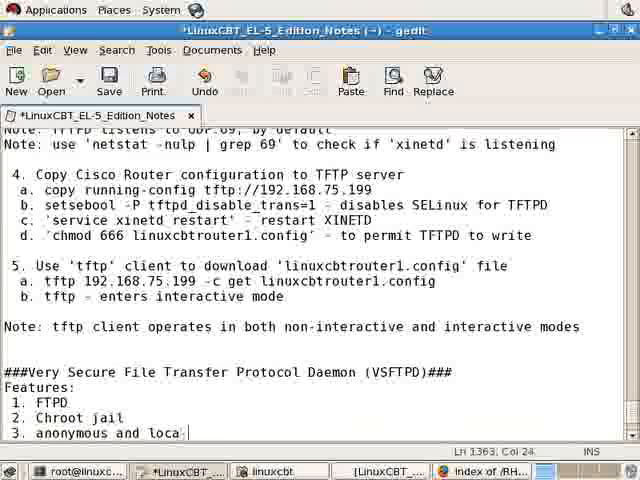
{"action": "type", "text": "l-user auth"}
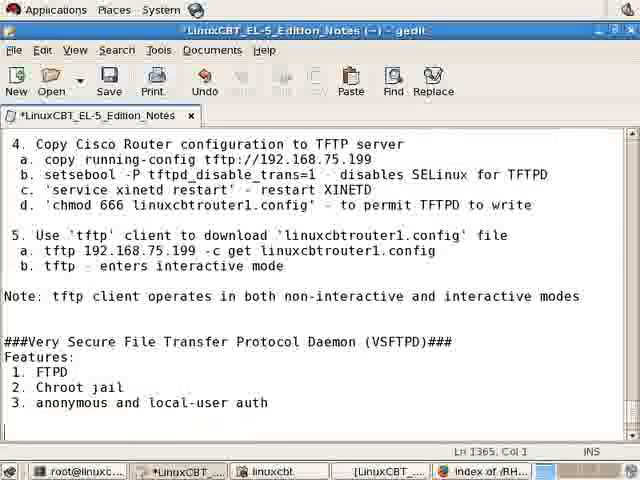
Start a Tasks list with '1. Install' and begin the vsftpd package name
{"action": "type", "text": "T"}
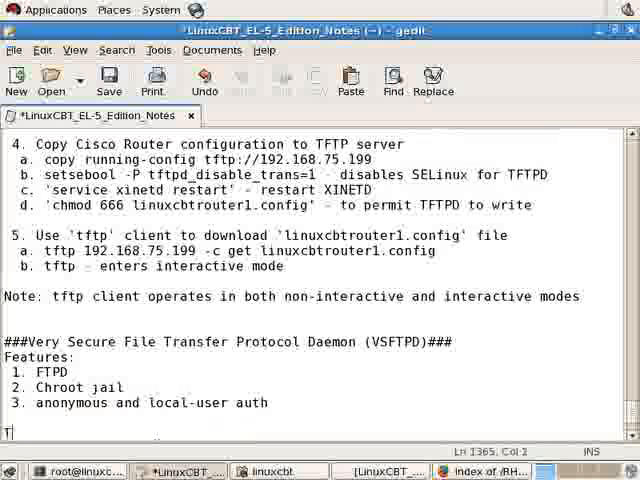
{"action": "type", "text": "ask:"}
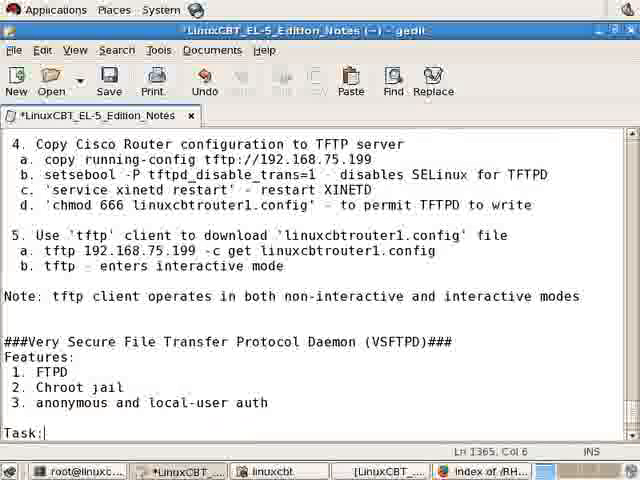
{"action": "type", "text": "s"}
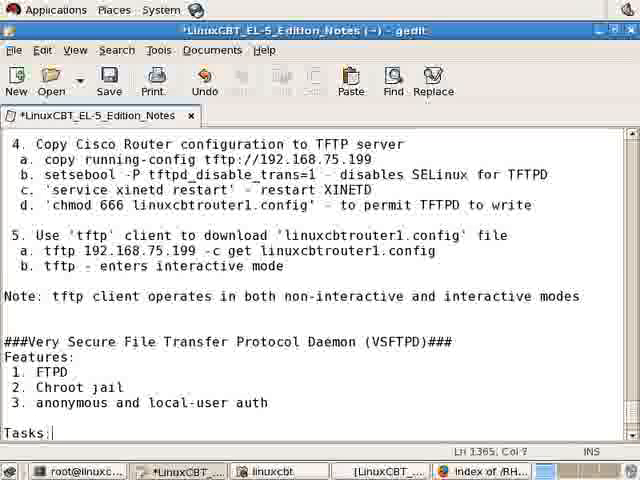
{"action": "type", "text": "1.  Install"}
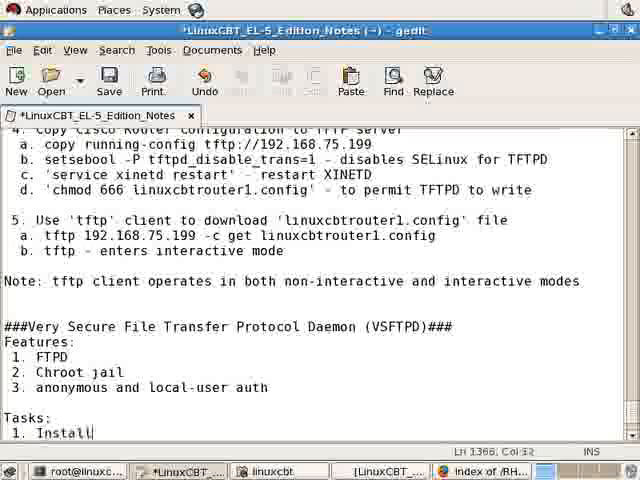
{"action": "type", "text": "'vs"}
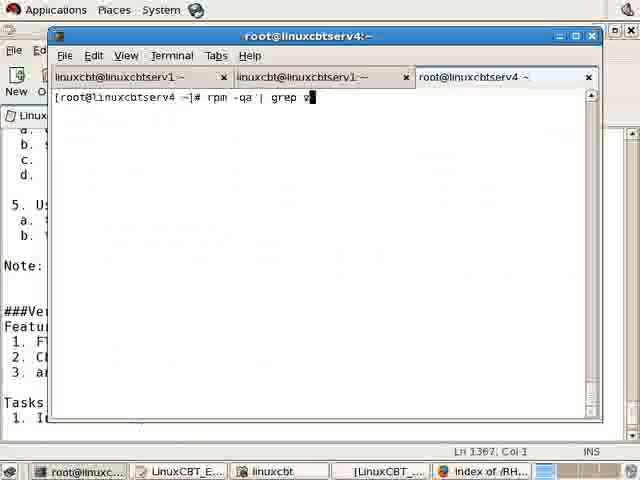
Run 'rpm -qa | grep vsftp', check 'echo $?', then switch to the Firefox package index
{"action": "type", "text": "sftp"}
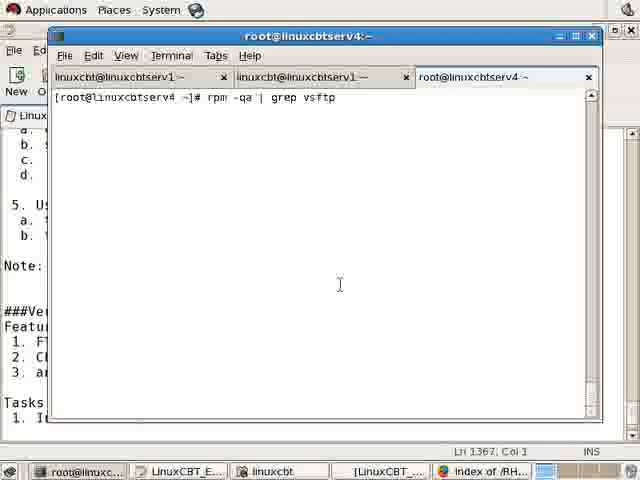
{"action": "key", "text": "Return"}
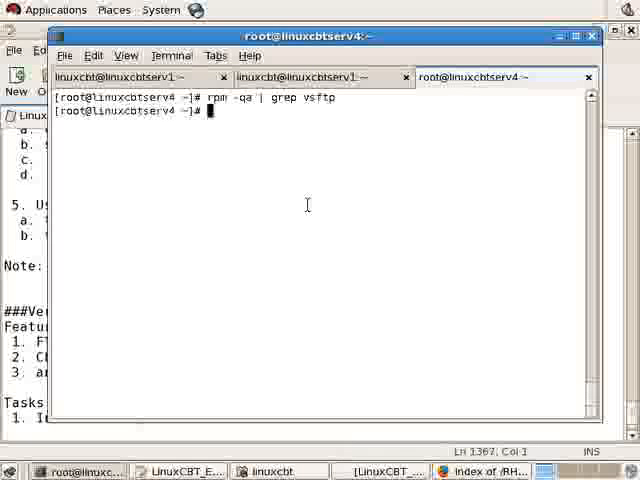
{"action": "type", "text": "echo $?"}
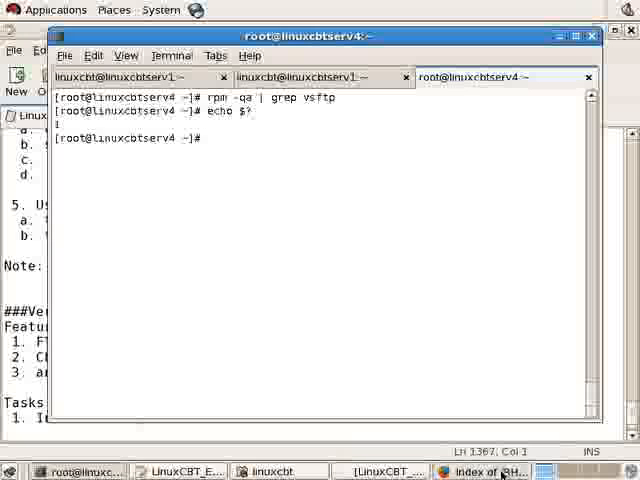
{"action": "left_click", "coordinate": [484, 472]}
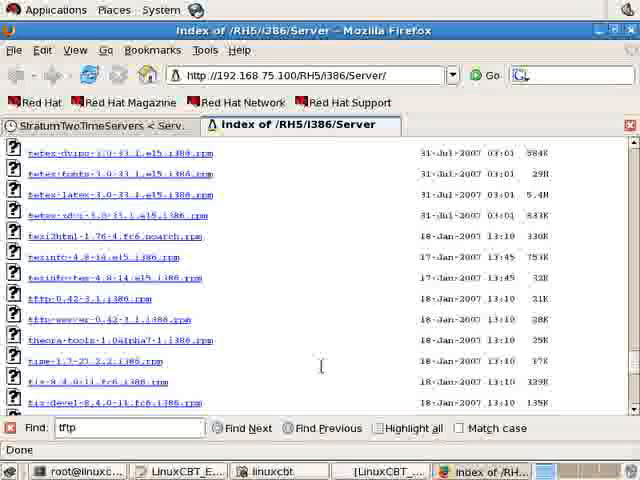
{"action": "mouse_move", "coordinate": [300, 300]}
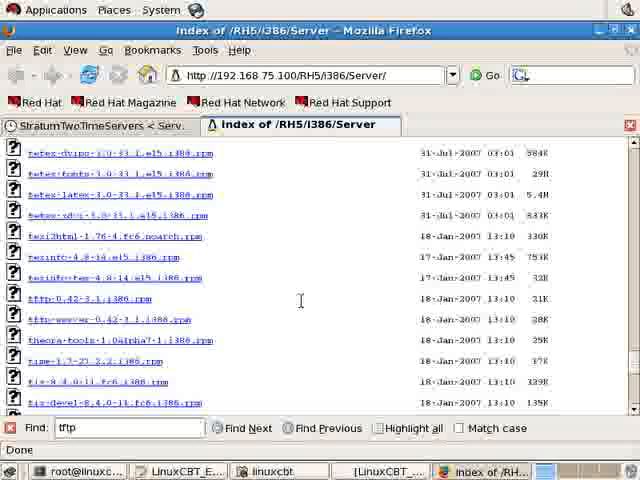
{"action": "mouse_move", "coordinate": [128, 428]}
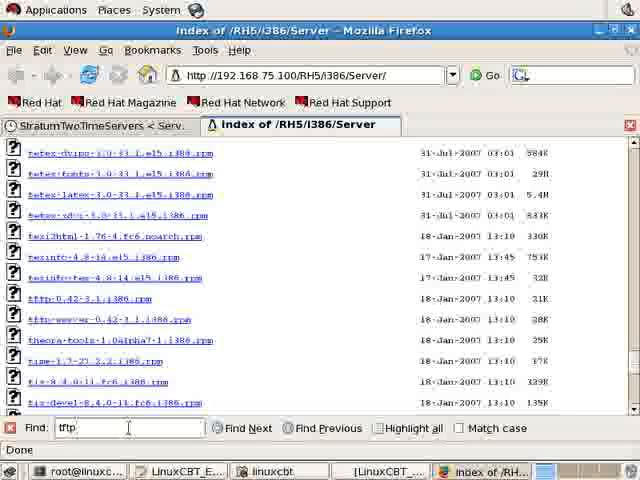
Search the server package index page for 'vsftp' with the Find bar
{"action": "type", "text": "vsftp"}
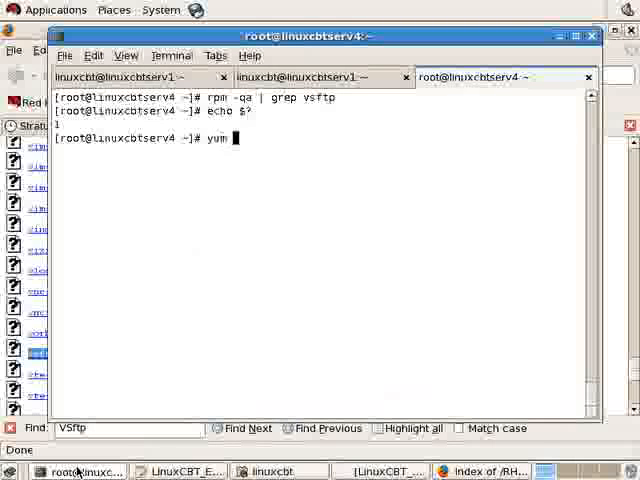
Install vsftpd with 'yum -y install' and verify vsftpd-2.0.5-10.el5 via 'rpm -qa | grep vsftp'
{"action": "type", "text": "-y install"}
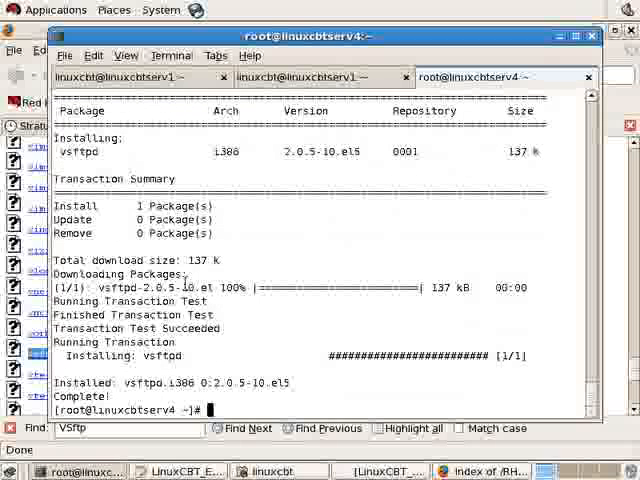
{"action": "type", "text": "rpm -qa | grep vsftp"}
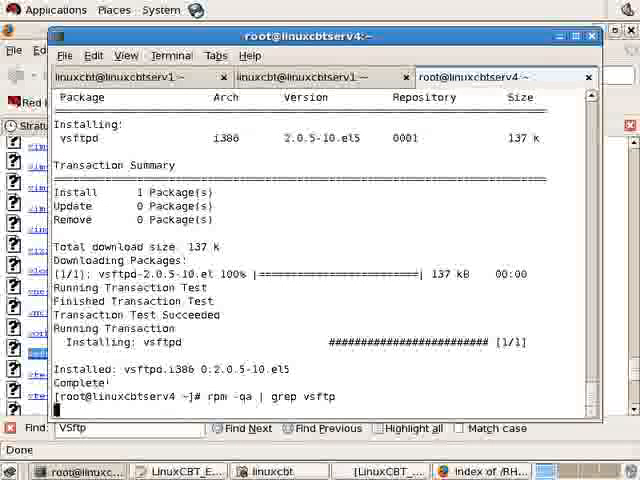
{"action": "key", "text": "Return"}
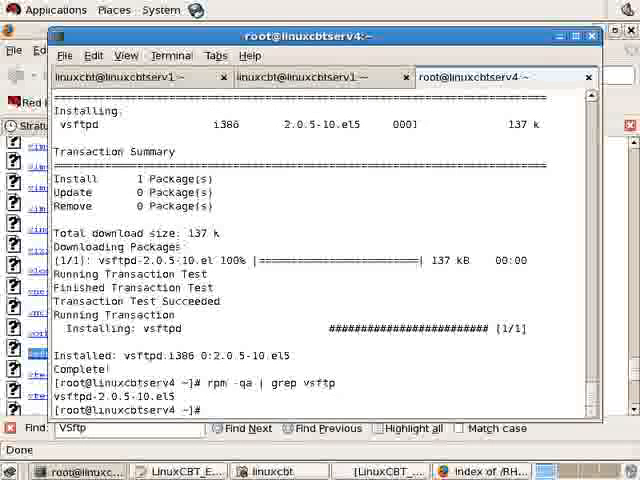
{"action": "type", "text": "rpm"}
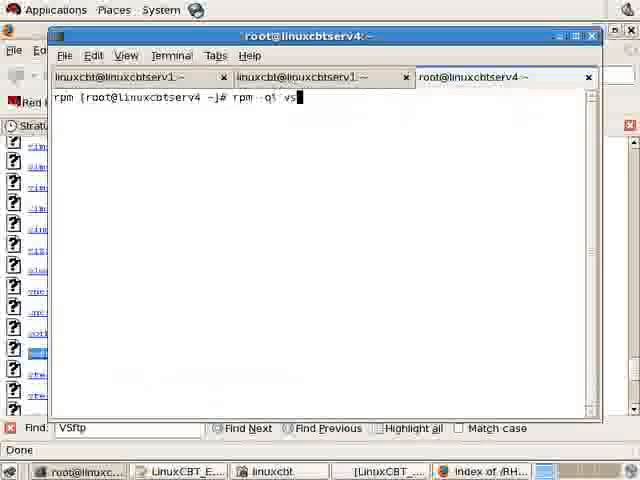
List vsftpd's installed files with 'rpm -ql', noting the logrotate and user_list paths
{"action": "key", "text": "Return"}
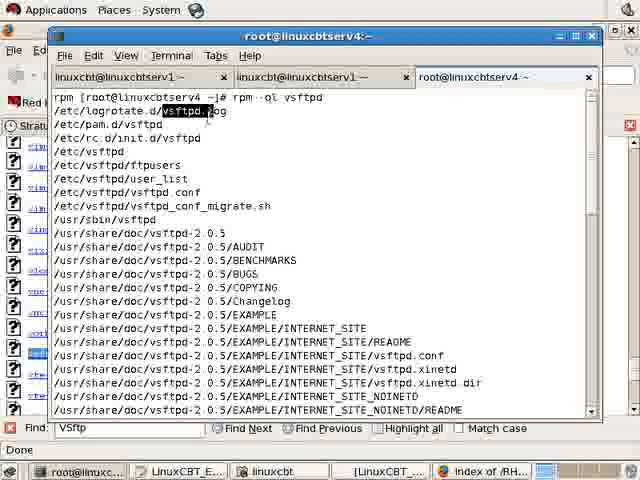
{"action": "left_click", "coordinate": [248, 428]}
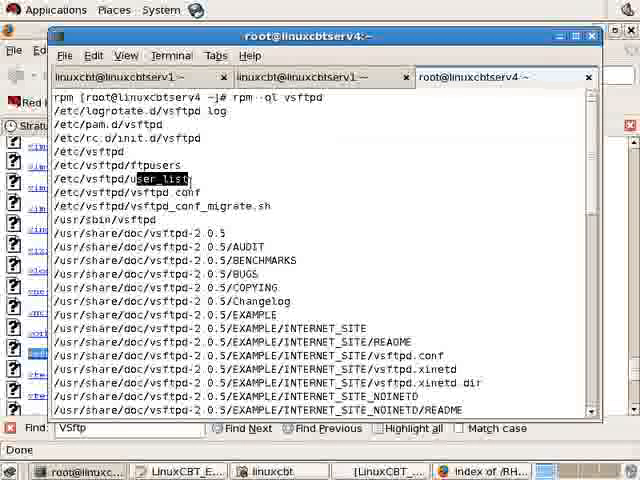
{"action": "left_click", "coordinate": [252, 428]}
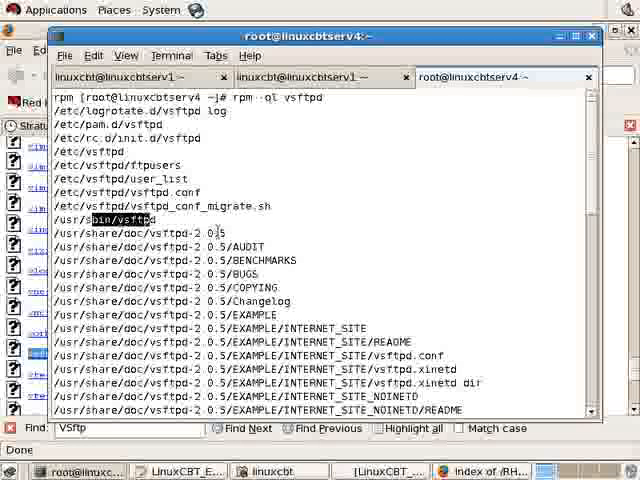
{"action": "scroll", "scroll_direction": "down", "scroll_amount": 3}
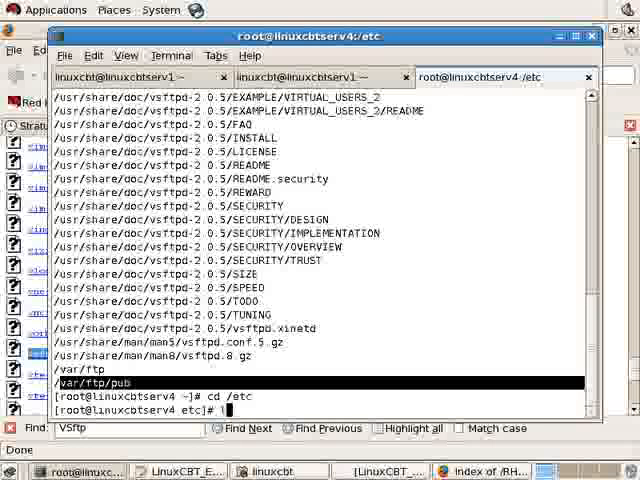
Move into /etc/vsftpd and read the ftpusers list with less
{"action": "type", "text": "less vsftpd/"}
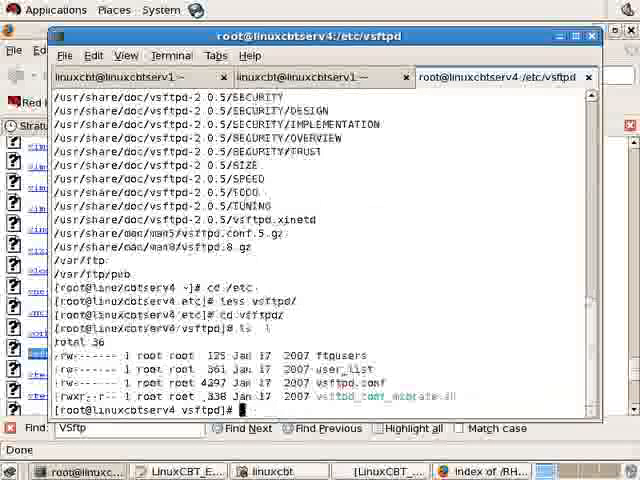
{"action": "type", "text": "less ftpusers"}
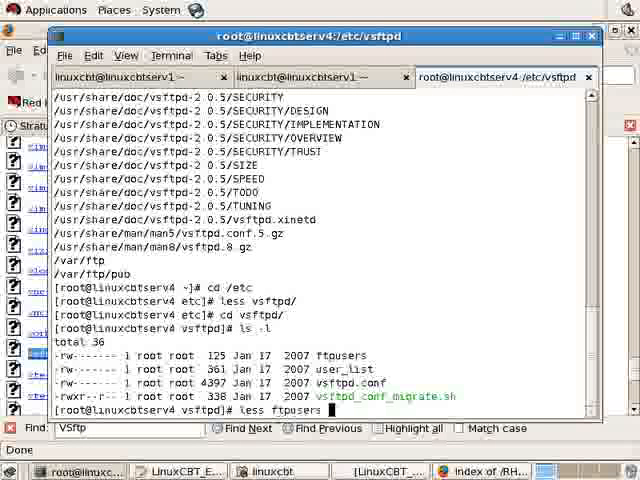
{"action": "key", "text": "Return"}
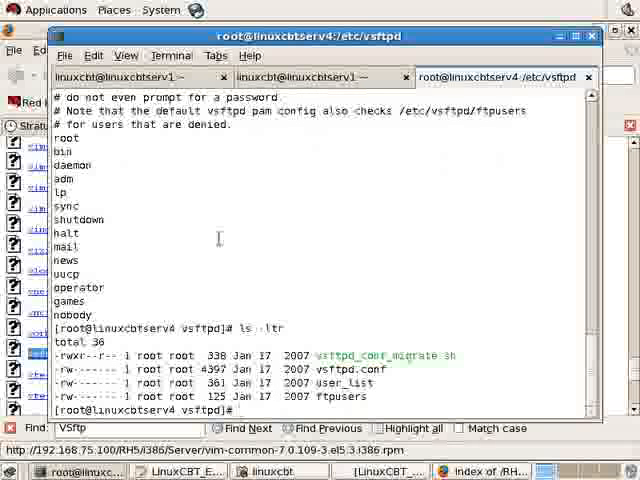
{"action": "type", "text": "less vsftp"}
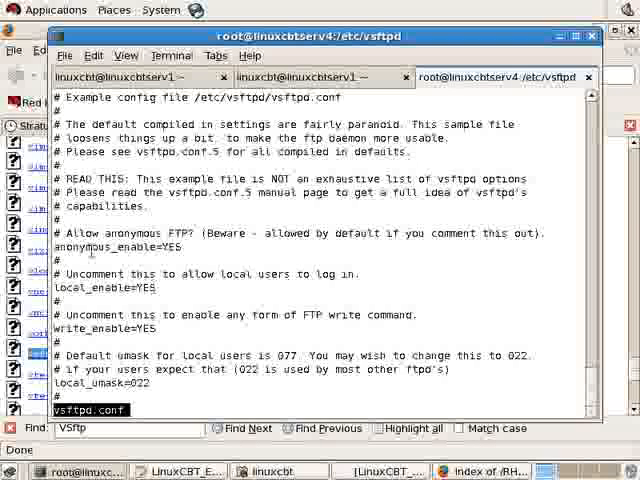
Highlight the anonymous_enable=YES and local_enable=YES settings in vsftpd.conf
{"action": "double_click", "coordinate": [100, 246]}
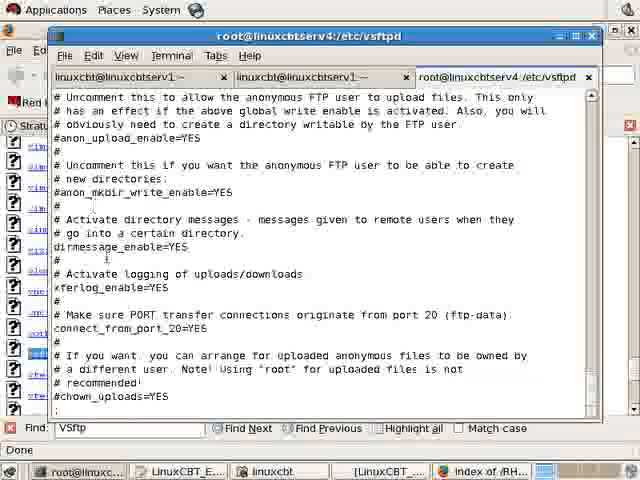
{"action": "double_click", "coordinate": [96, 288]}
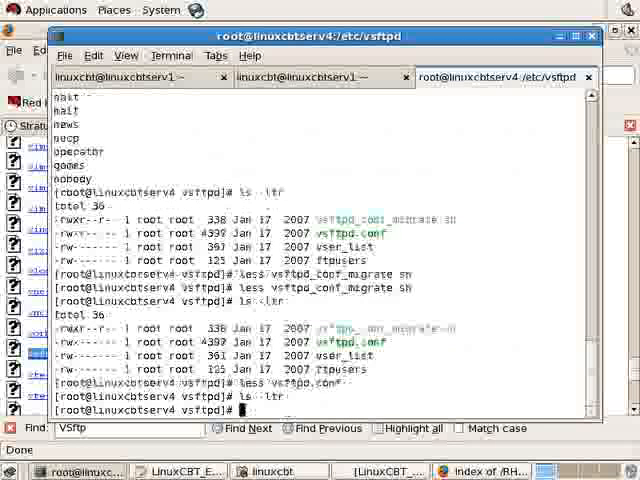
Re-list the vsftpd package files, then page through 'man vsftpd.conf' to anonymous_enable and ascii_upload_enable
{"action": "type", "text": "rpm -qi vsft"}
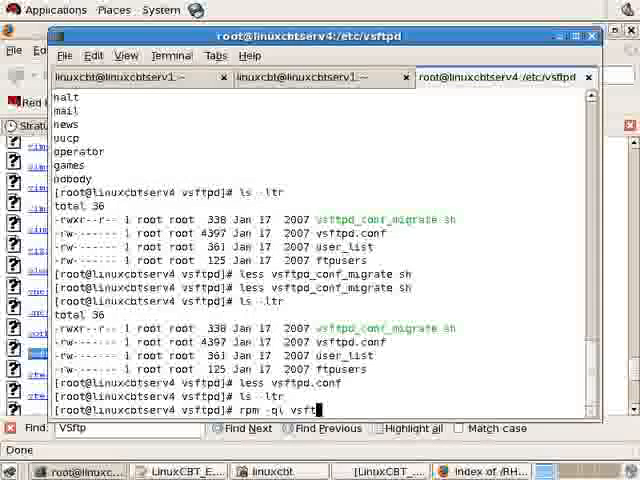
{"action": "key", "text": "Return"}
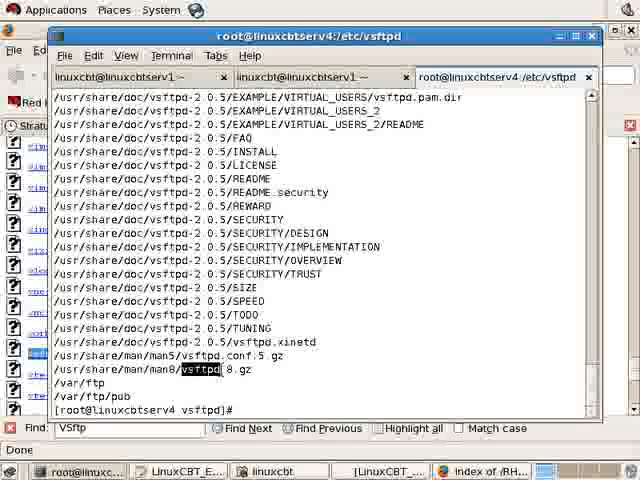
{"action": "type", "text": "man"}
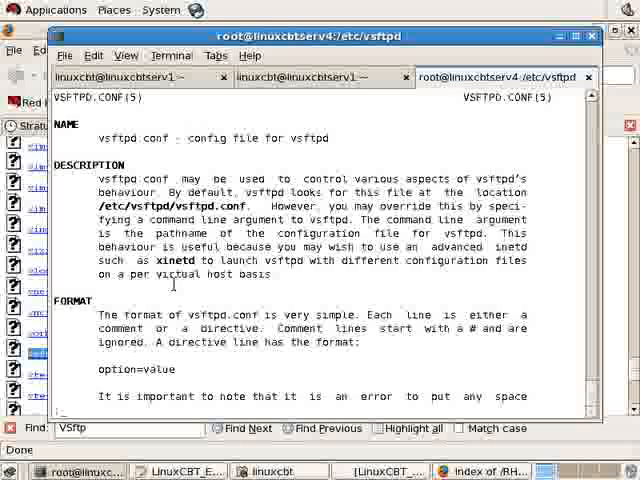
{"action": "scroll", "scroll_direction": "down", "scroll_amount": 3}
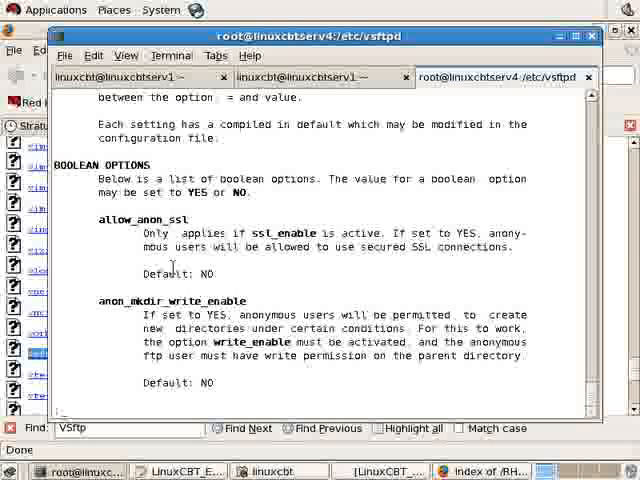
{"action": "scroll", "scroll_direction": "down", "scroll_amount": 3}
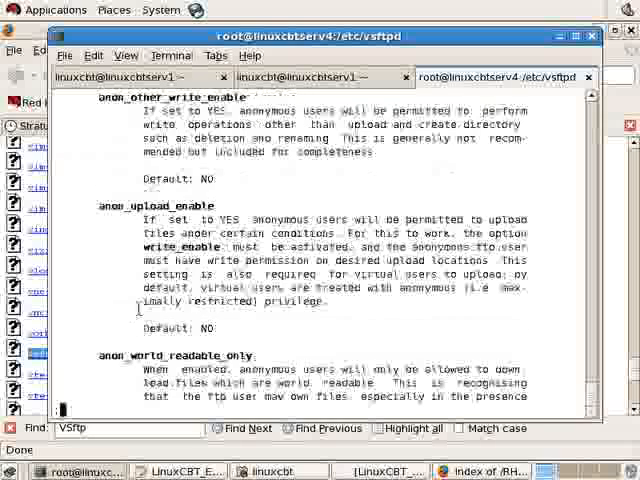
{"action": "scroll", "scroll_direction": "down", "scroll_amount": 3}
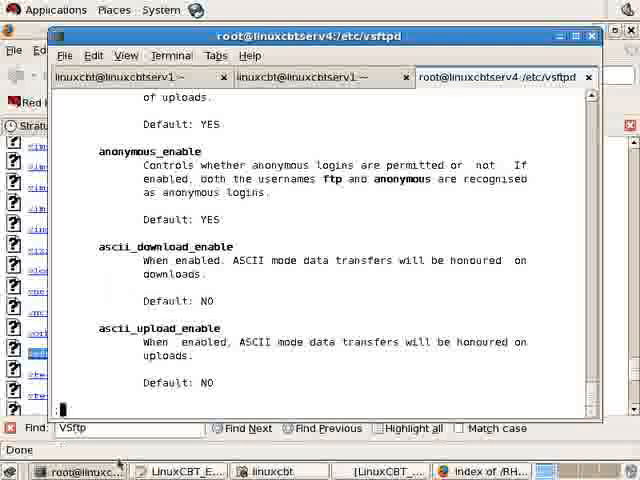
Add '4. Rate-limiting' to the VSFTPD Features list in the gedit notes
{"action": "left_click", "coordinate": [178, 472]}
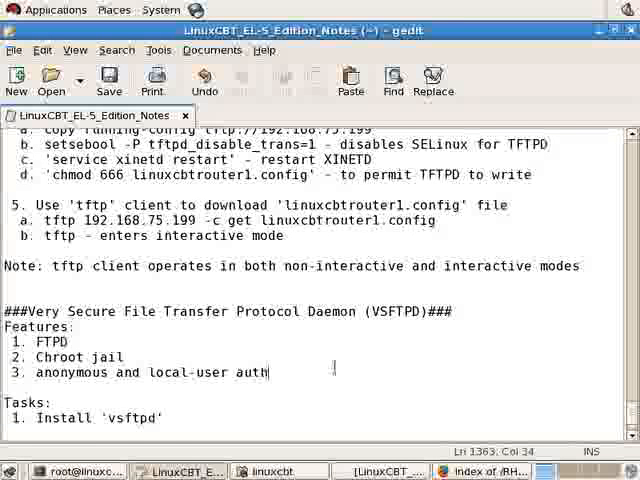
{"action": "key", "text": "Return"}
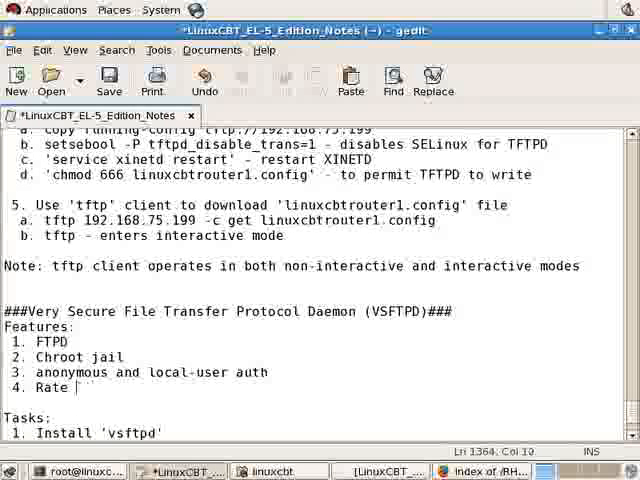
{"action": "type", "text": "-limiting"}
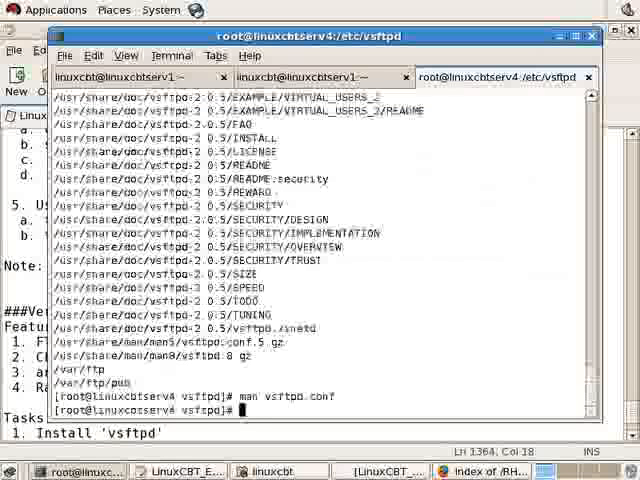
Clear the terminal and list /etc/init.d/vsftpd with ls -ltr to confirm the init script exists
{"action": "type", "text": "clear"}
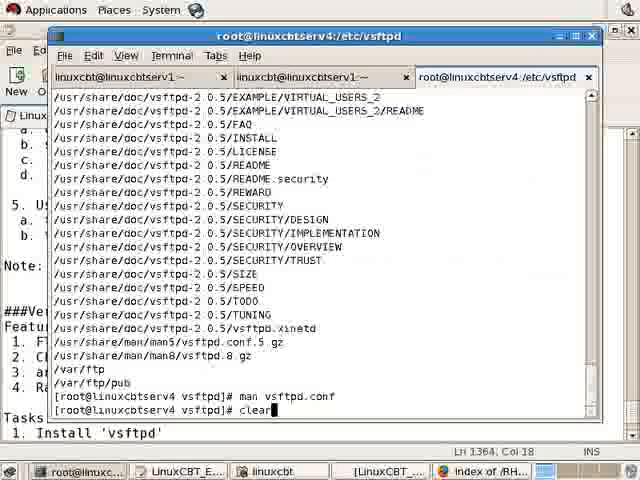
{"action": "key", "text": "Return"}
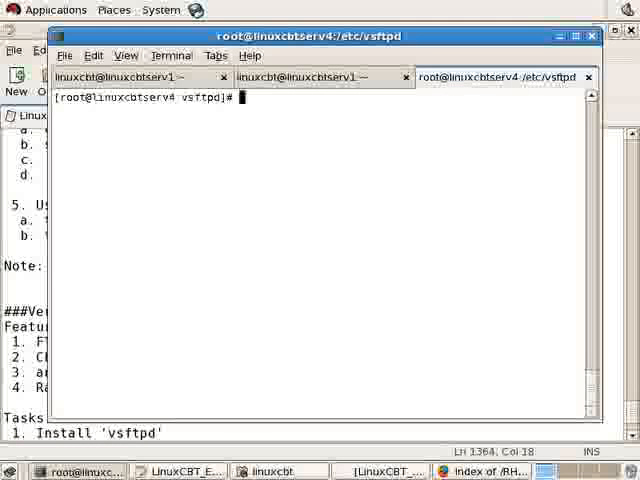
{"action": "type", "text": "ls -ltr /"}
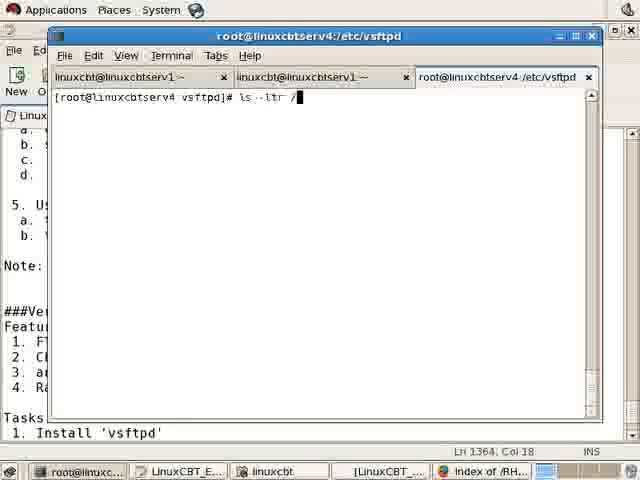
{"action": "type", "text": "etc/"}
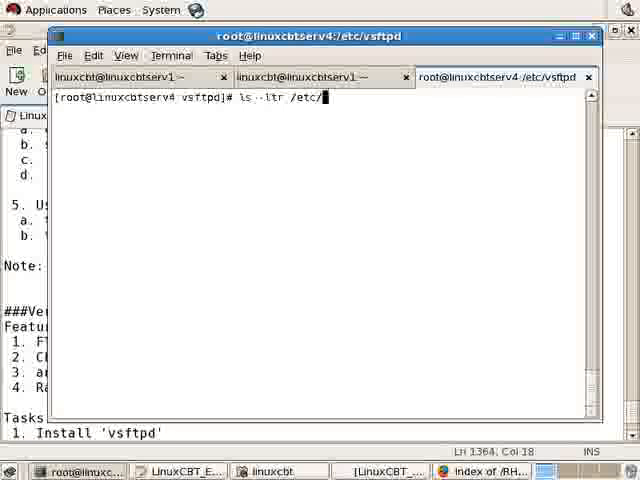
{"action": "type", "text": "init."}
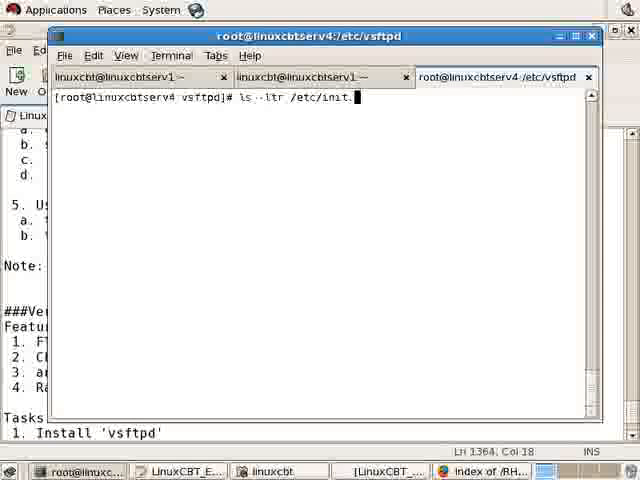
{"action": "type", "text": "d/vsftpd"}
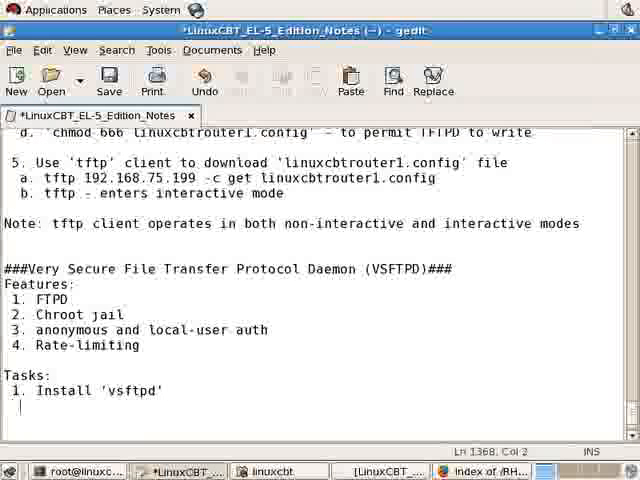
Note 'a. yum -y install vsftpd' and add the heading '2. Start the server'
{"action": "type", "text": "a. yum -y"}
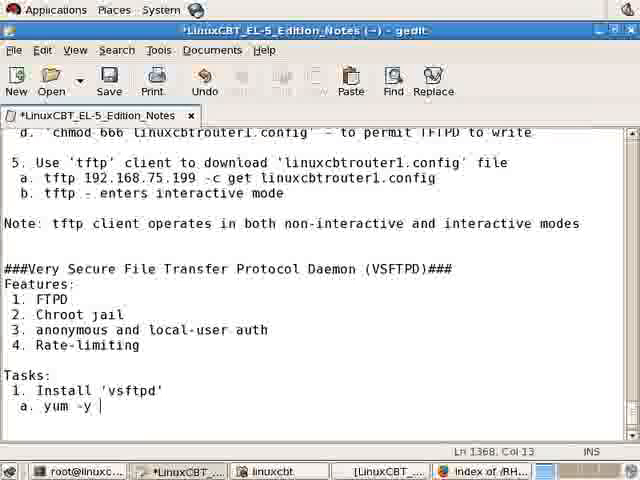
{"action": "type", "text": "install vsftpd"}
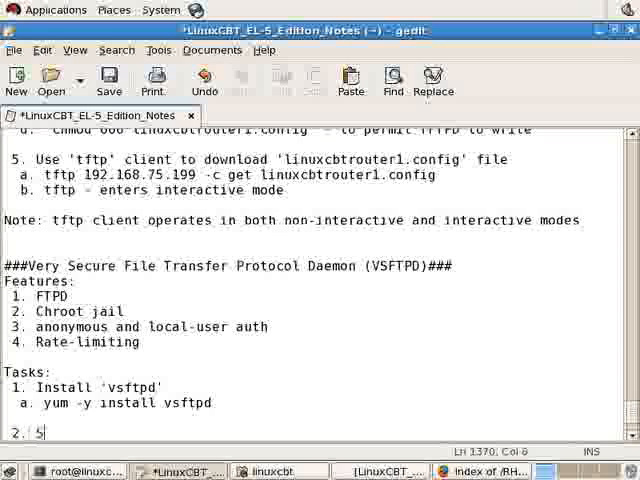
{"action": "type", "text": "Start t"}
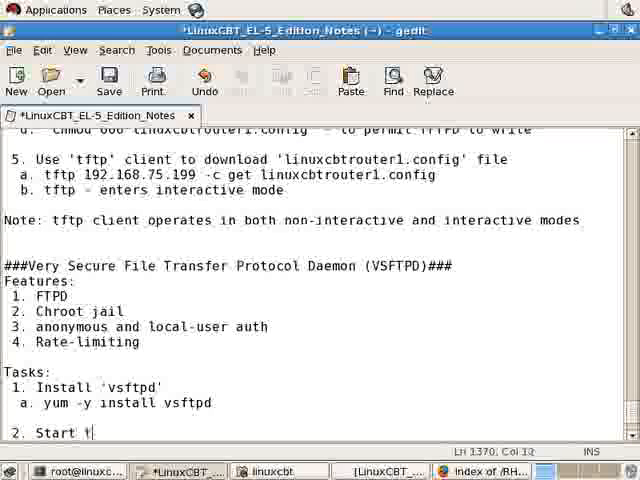
{"action": "type", "text": "he server"}
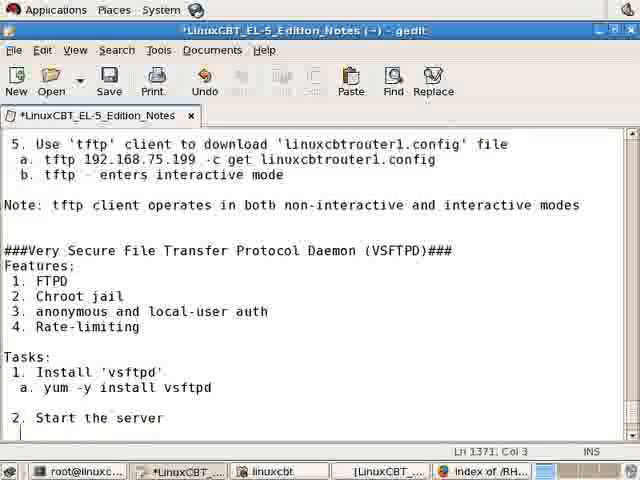
Add sub-steps 'a. service vsftpd start' and 'b. netstat -ntlp | grep 21'
{"action": "type", "text": "a. service vsftpd start"}
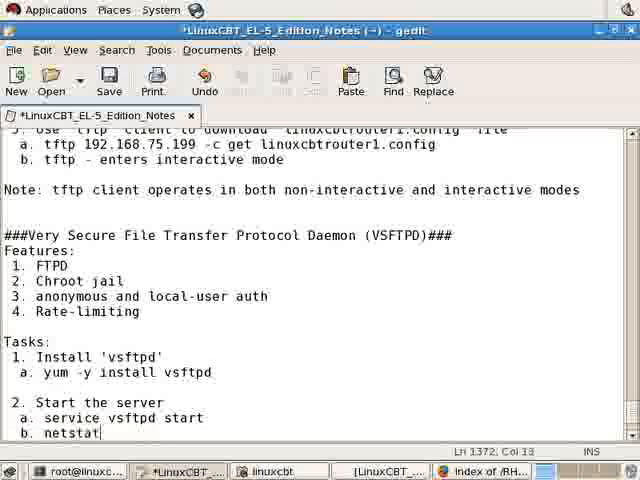
{"action": "type", "text": "-ntlp | grep"}
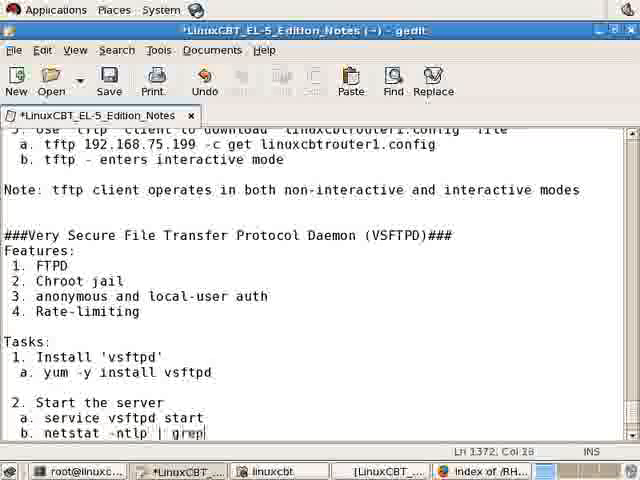
{"action": "type", "text": "21"}
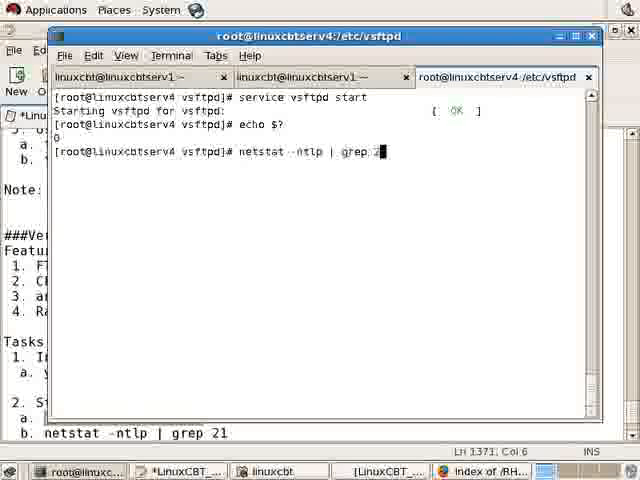
Run netstat -ntlp | grep 21 to confirm vsftpd is listening on port 21
{"action": "key", "text": "Return"}
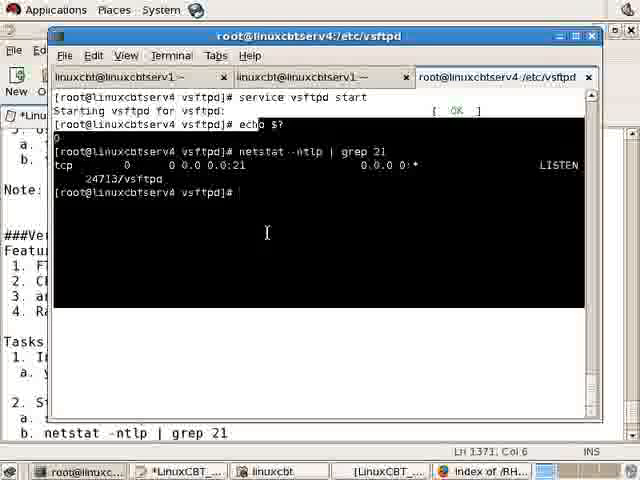
Run chkconfig --list vsftpd, enable it with chkconfig vsftpd on, and list it again to verify
{"action": "type", "text": "chkconfig -"}
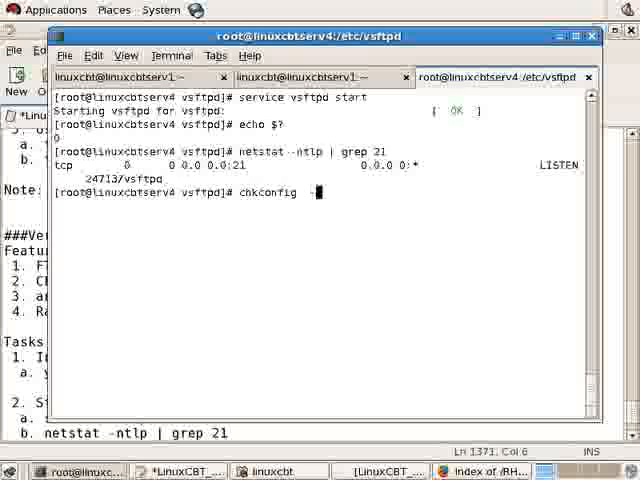
{"action": "key", "text": "Return"}
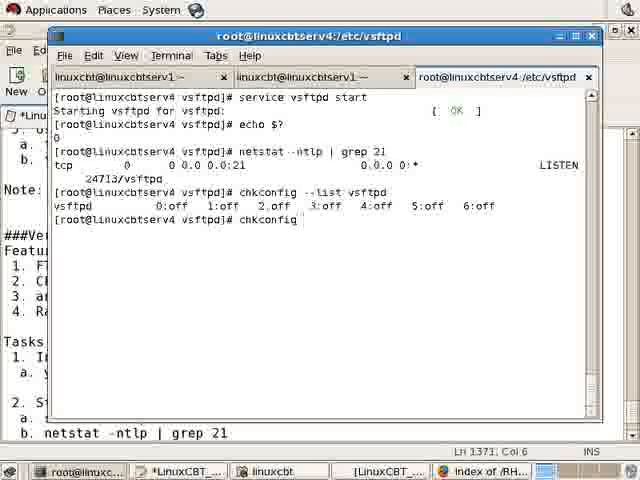
{"action": "type", "text": "vsftpd on"}
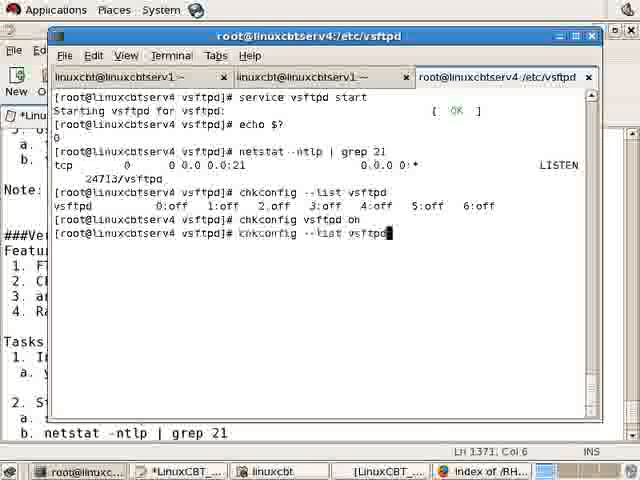
{"action": "key", "text": "Return"}
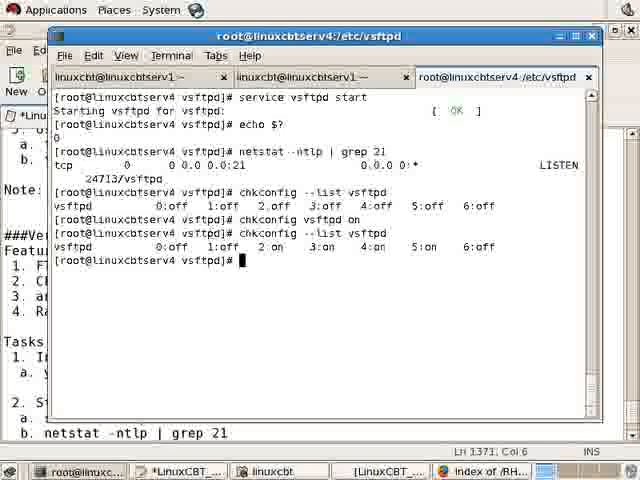
{"action": "mouse_move", "coordinate": [302, 356]}
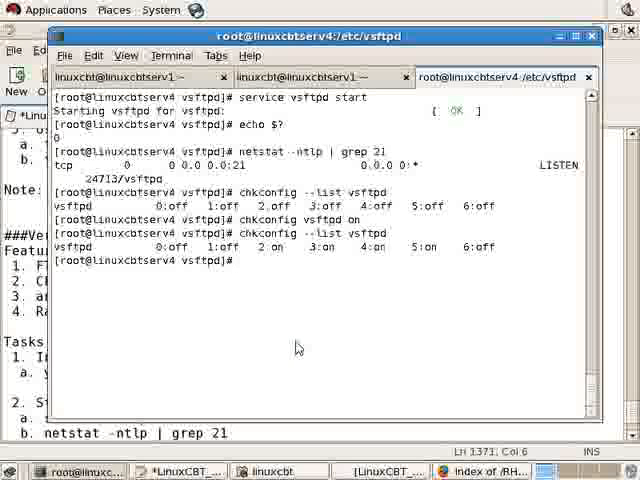
{"action": "mouse_move", "coordinate": [228, 392]}
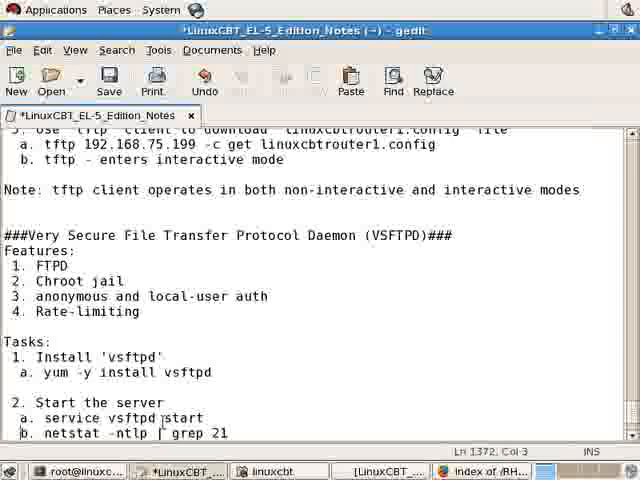
Note that vsftpd starts at boot in multi-user runlevels, with 'chkconfig vsftpd on' as the command
{"action": "scroll", "scroll_direction": "down", "scroll_amount": 3}
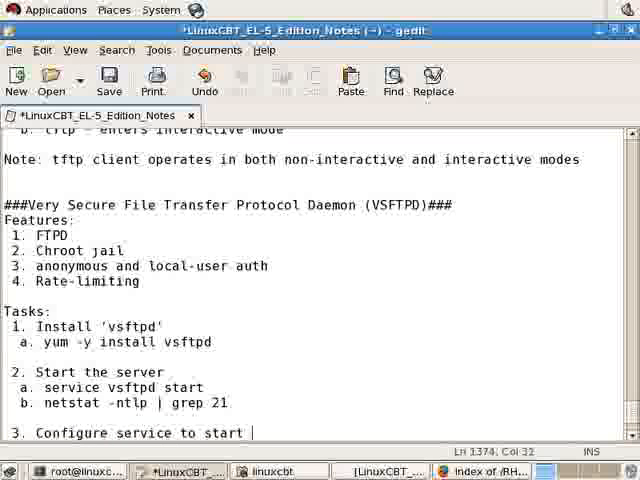
{"action": "type", "text": "when system boots into m"}
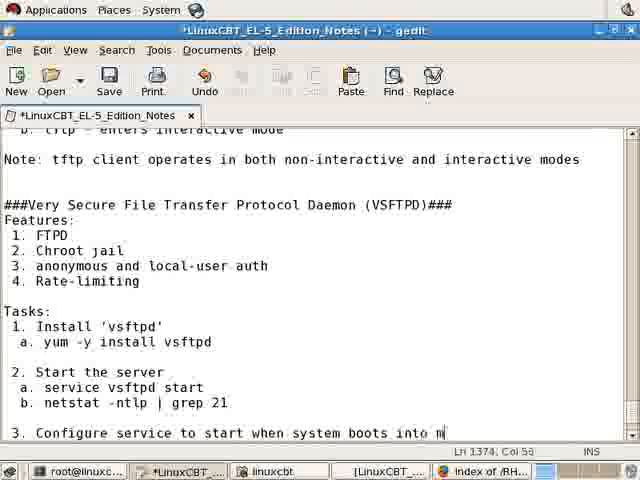
{"action": "type", "text": "ulti-use"}
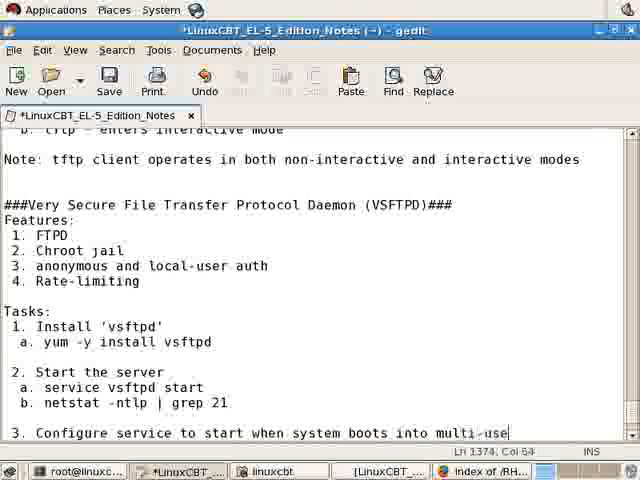
{"action": "type", "text": "runlev"}
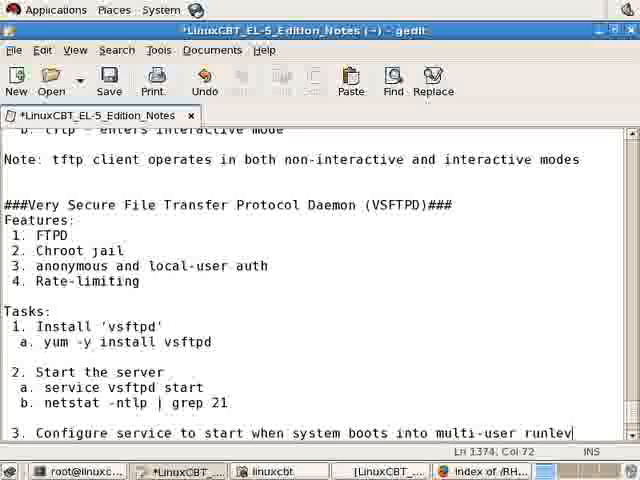
{"action": "key", "text": "Return"}
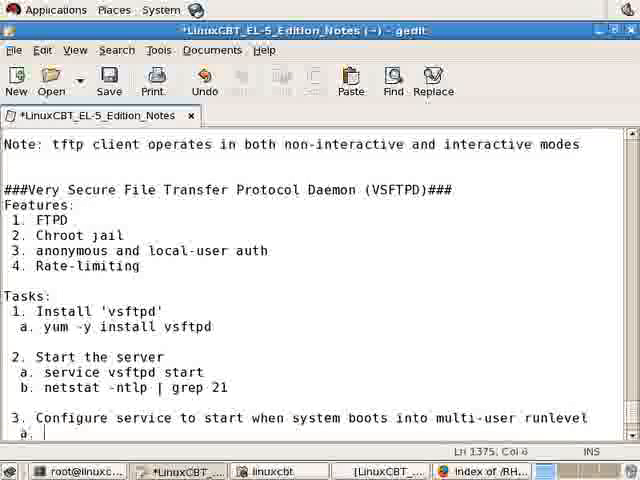
{"action": "type", "text": "chkconfig"}
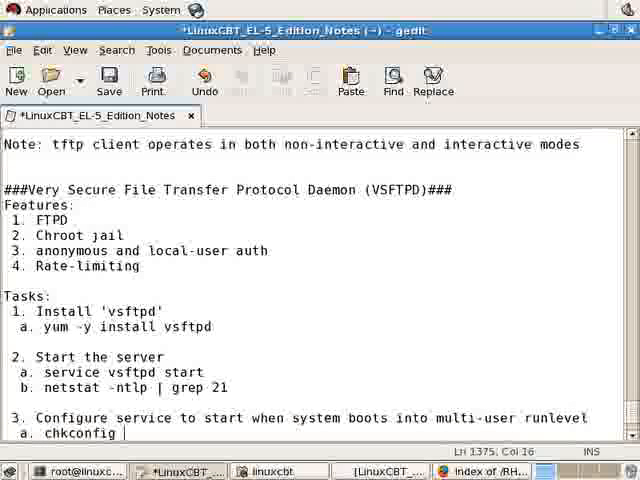
{"action": "type", "text": "vsftpd on"}
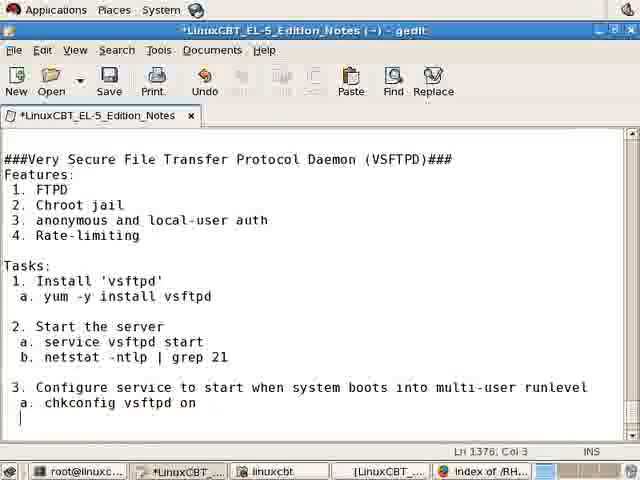
Add 'b. chkconfig --list vsftpd' and begin step 4 'Connect to the FTPD service' with 'a. Use web browser'
{"action": "type", "text": "b. chkconfig"}
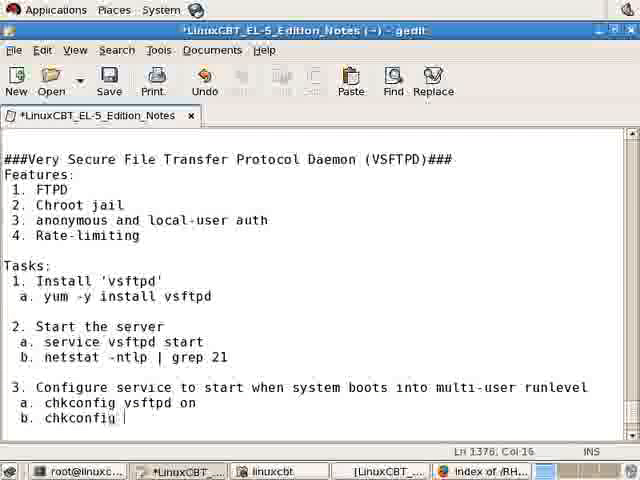
{"action": "type", "text": "--list vs"}
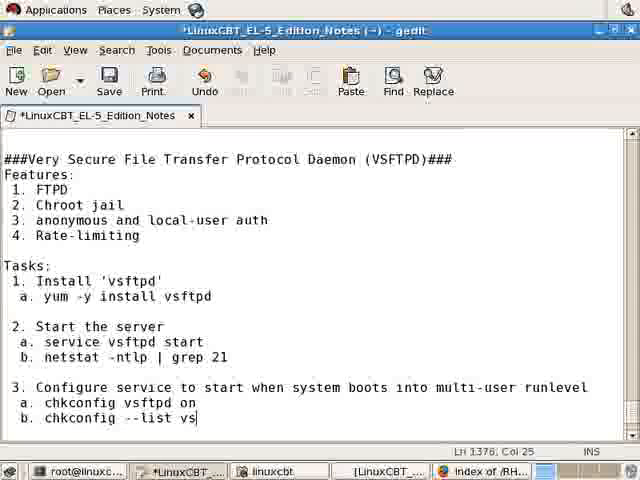
{"action": "type", "text": "ftpd"}
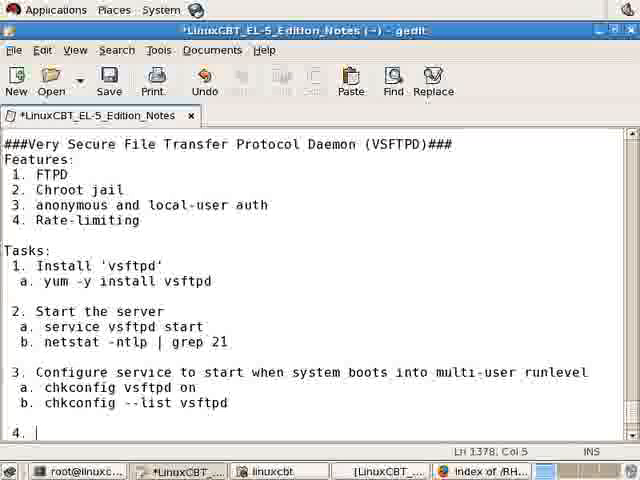
{"action": "type", "text": "Connect to the FTPD service:"}
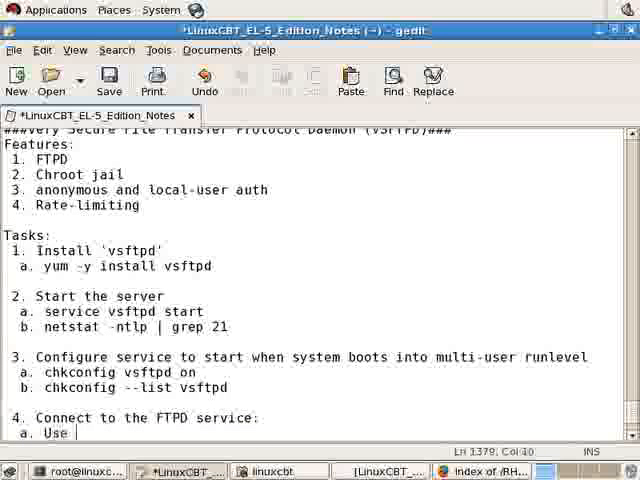
{"action": "type", "text": "web browser"}
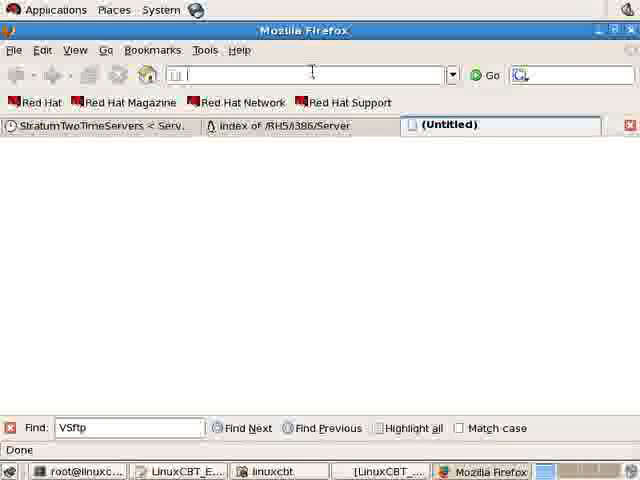
Browse to ftp://192.168.75.199/ in Firefox after the plain 192.168.75.199 address fails
{"action": "type", "text": "192.168.75.199/"}
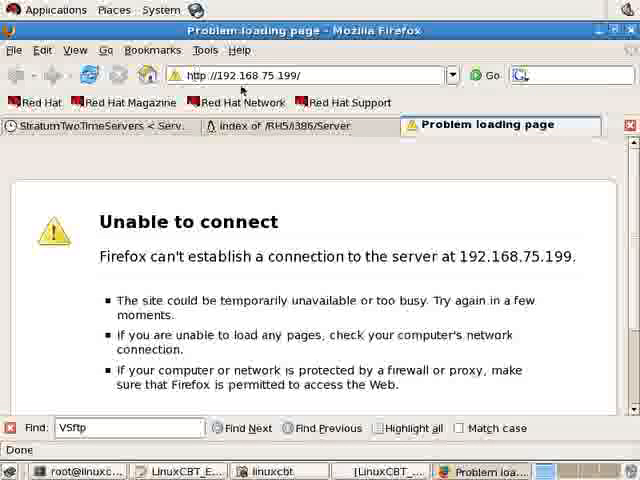
{"action": "type", "text": "ftp://192.168.75.199/"}
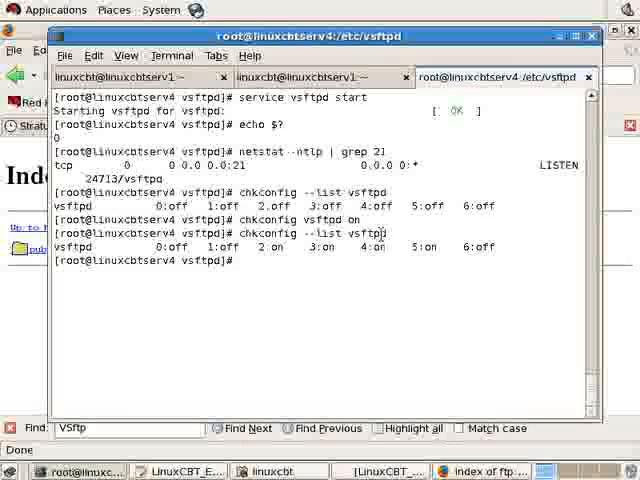
Change into /var/ftp, list its contents, and enter the pub directory
{"action": "type", "text": "cd /var/ftp/"}
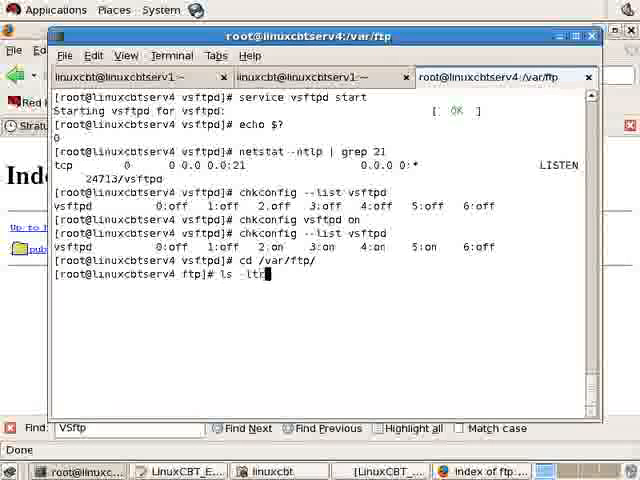
{"action": "key", "text": "Return"}
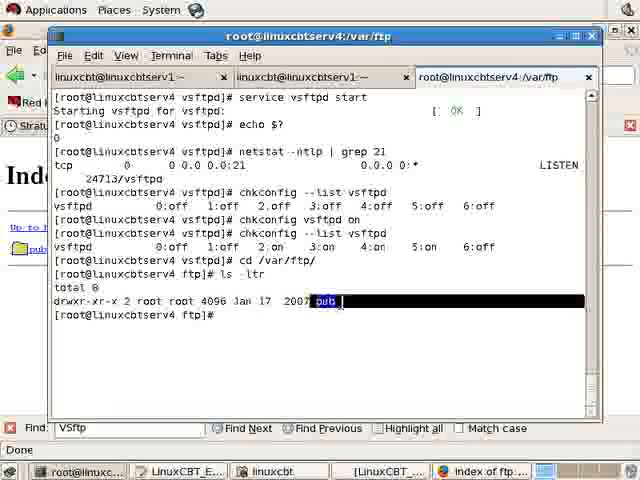
{"action": "type", "text": "cd pub/"}
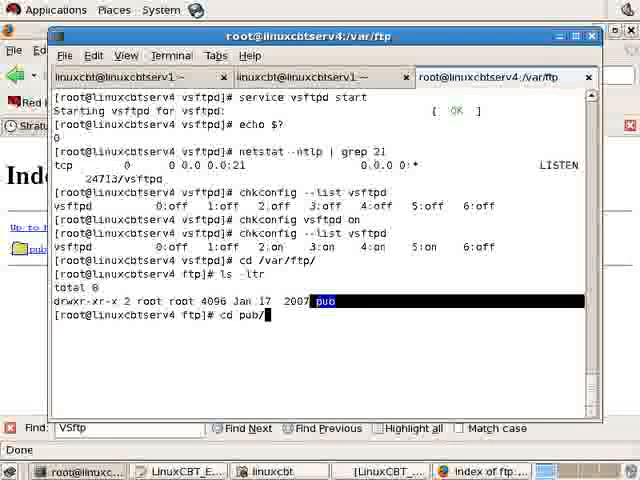
{"action": "key", "text": "Return"}
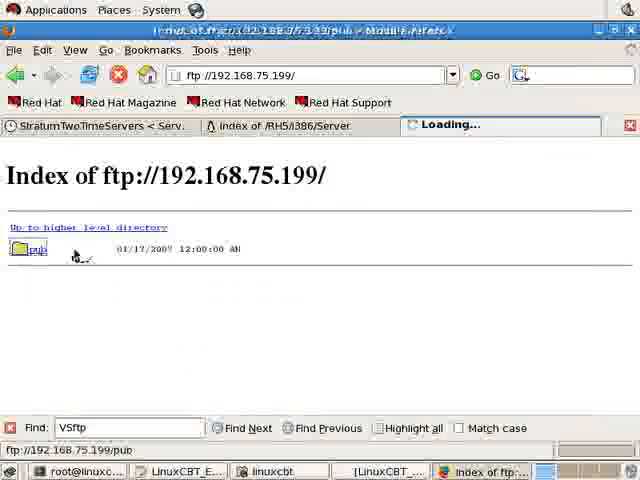
Generate a file in pub from seq 10000 redirected to a new file
{"action": "left_click", "coordinate": [36, 248]}
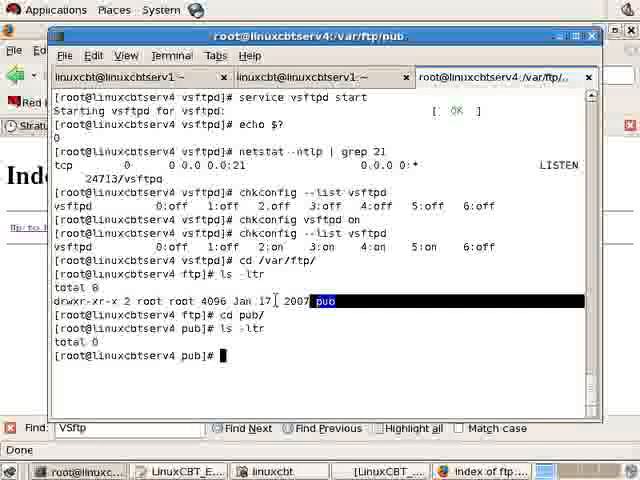
{"action": "type", "text": "seq 1"}
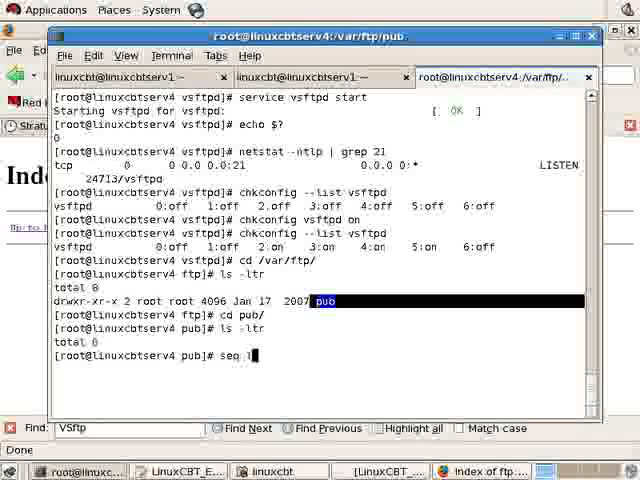
{"action": "type", "text": "0000"}
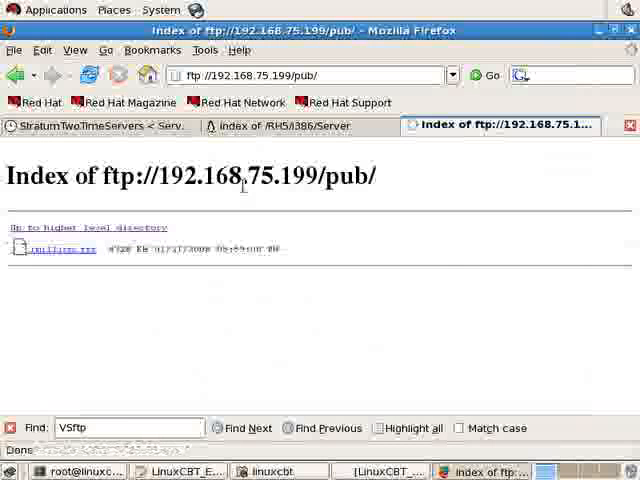
Download 1million.txt from the ftp://192.168.75.199/pub/ listing in Firefox
{"action": "left_click", "coordinate": [56, 250]}
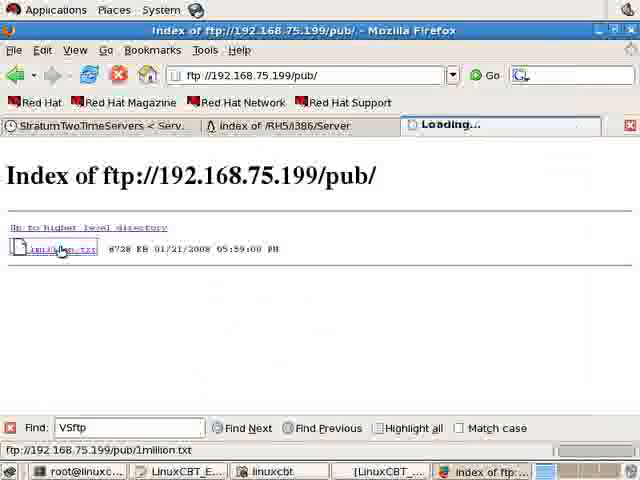
{"action": "left_click", "coordinate": [56, 248]}
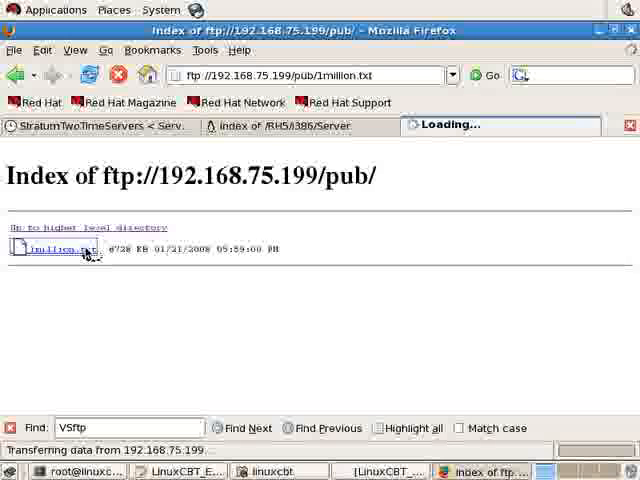
{"action": "mouse_move", "coordinate": [156, 256]}
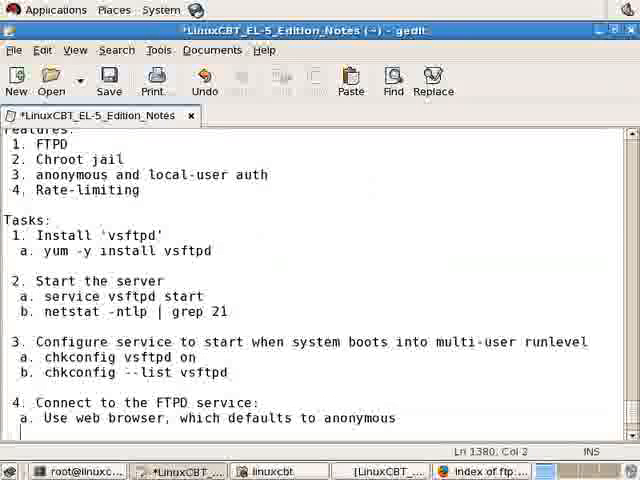
Add 'b. Use standard FTP client, as anonymous' to the notes and save them
{"action": "type", "text": "b. Use standard FTP c"}
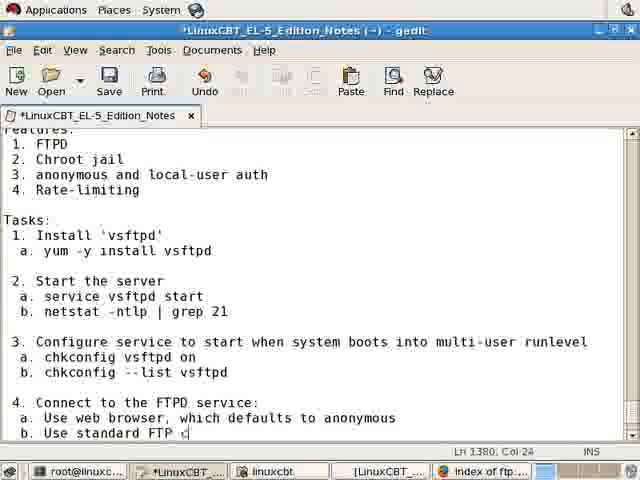
{"action": "type", "text": "lient"}
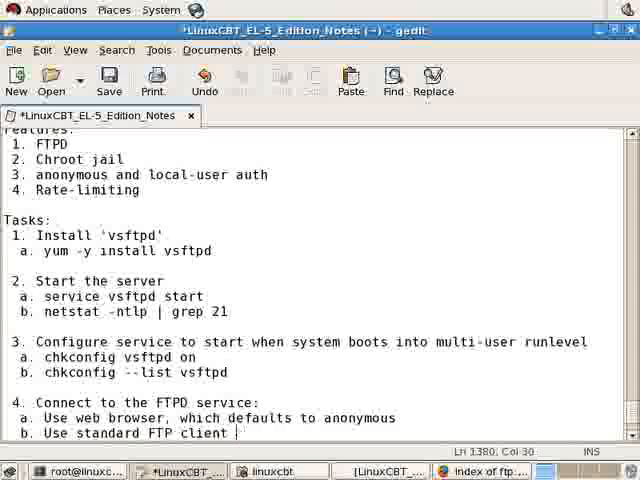
{"action": "type", "text": ", as anony"}
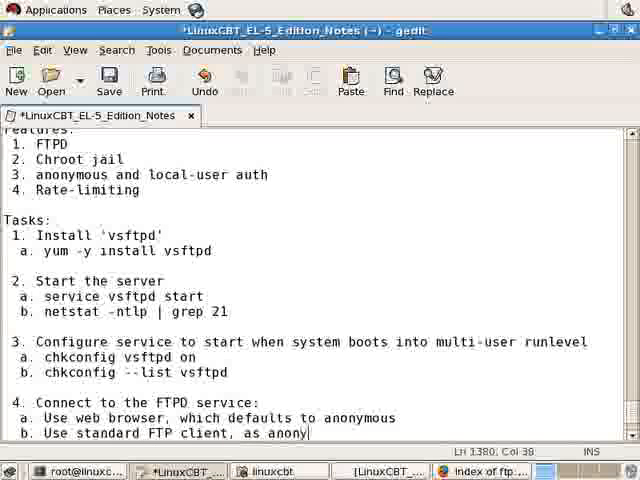
{"action": "key", "text": "ctrl+s"}
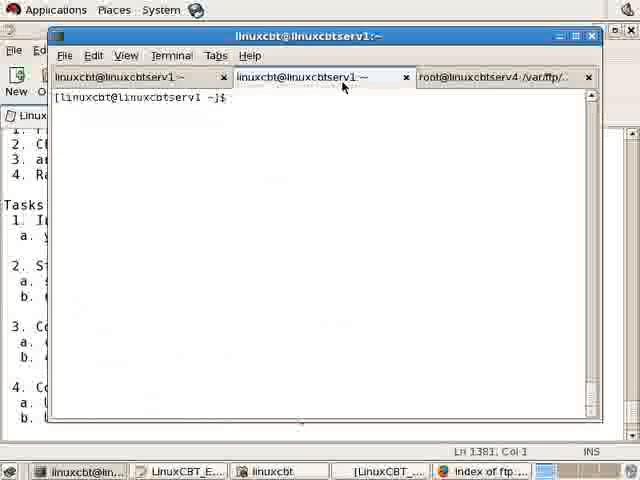
{"action": "type", "text": "ftp a"}
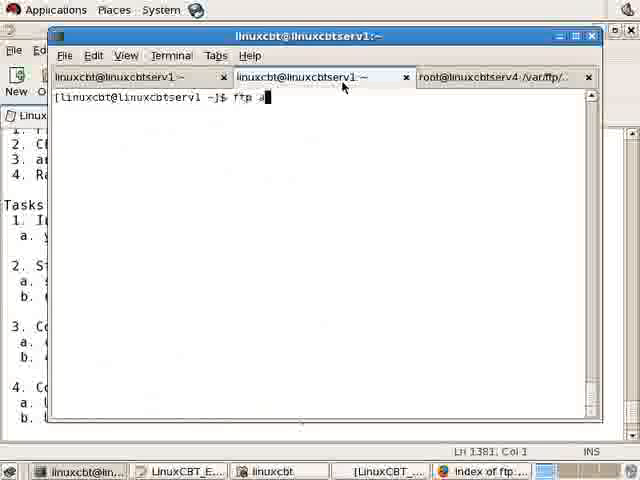
{"action": "type", "text": "nonymous@"}
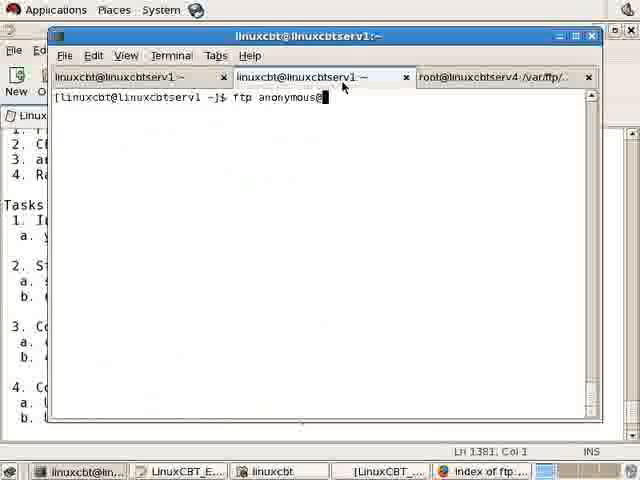
{"action": "type", "text": "192.168.75.199"}
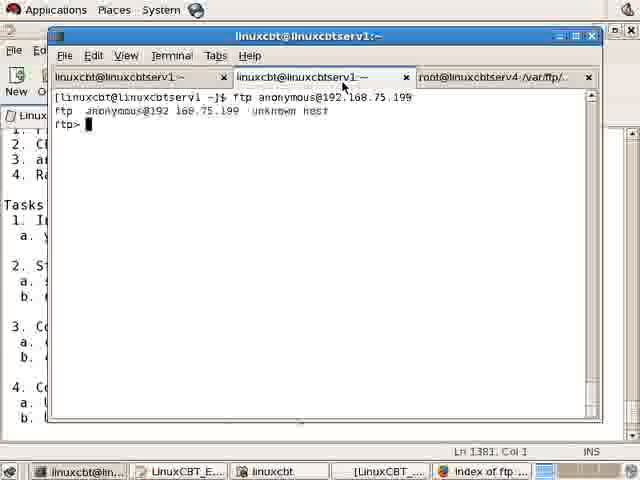
{"action": "key", "text": "Return"}
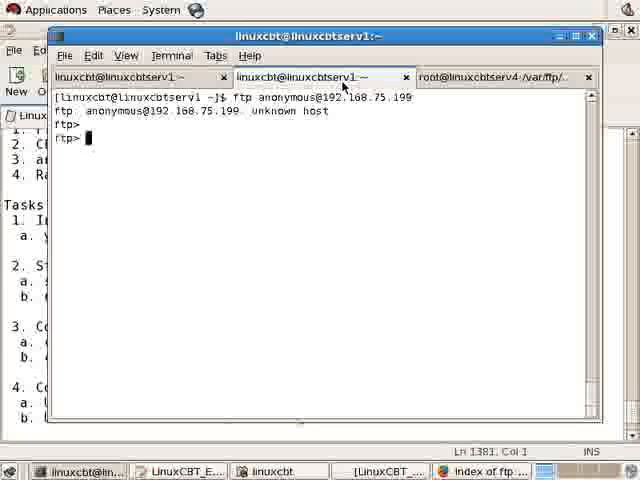